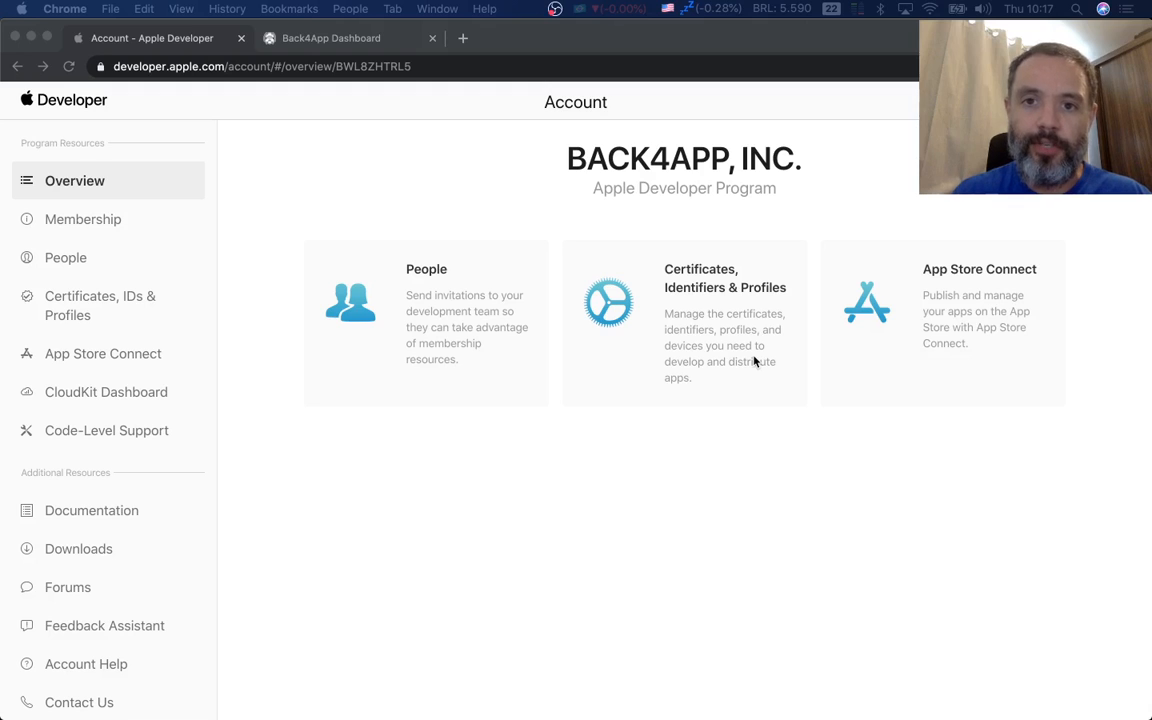
mouse_move(664, 464)
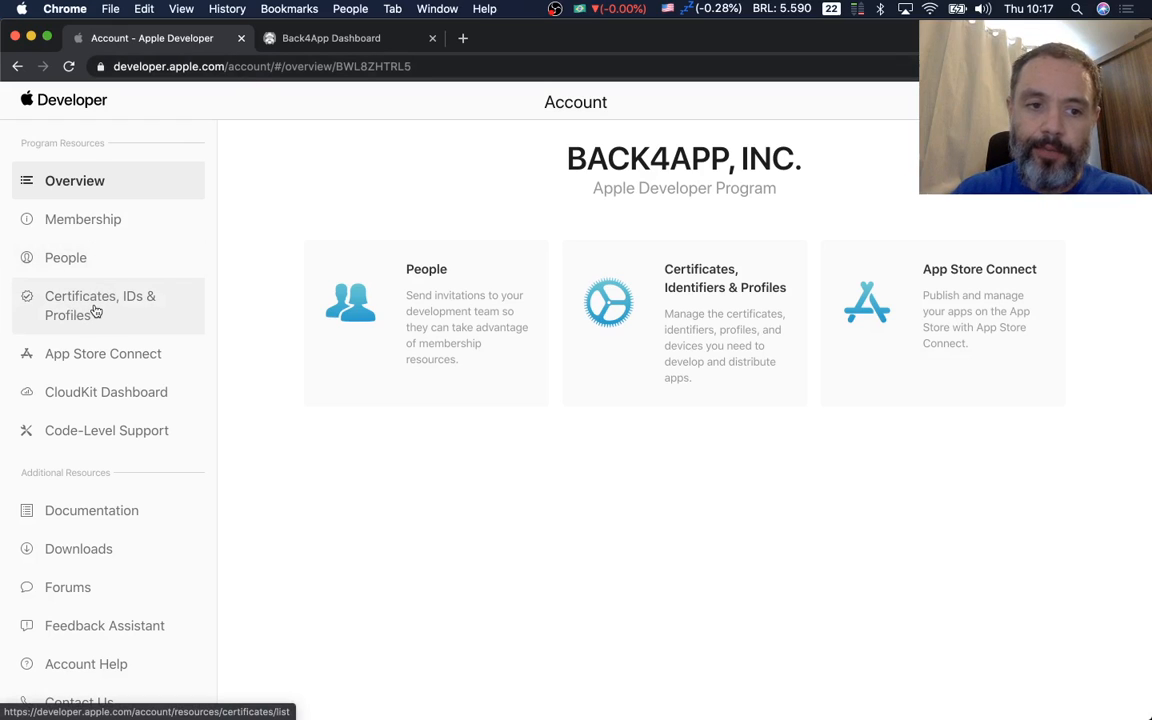
- Go to Certificates, Identifiers & Profiles from the Account overview sidebar
click(100, 304)
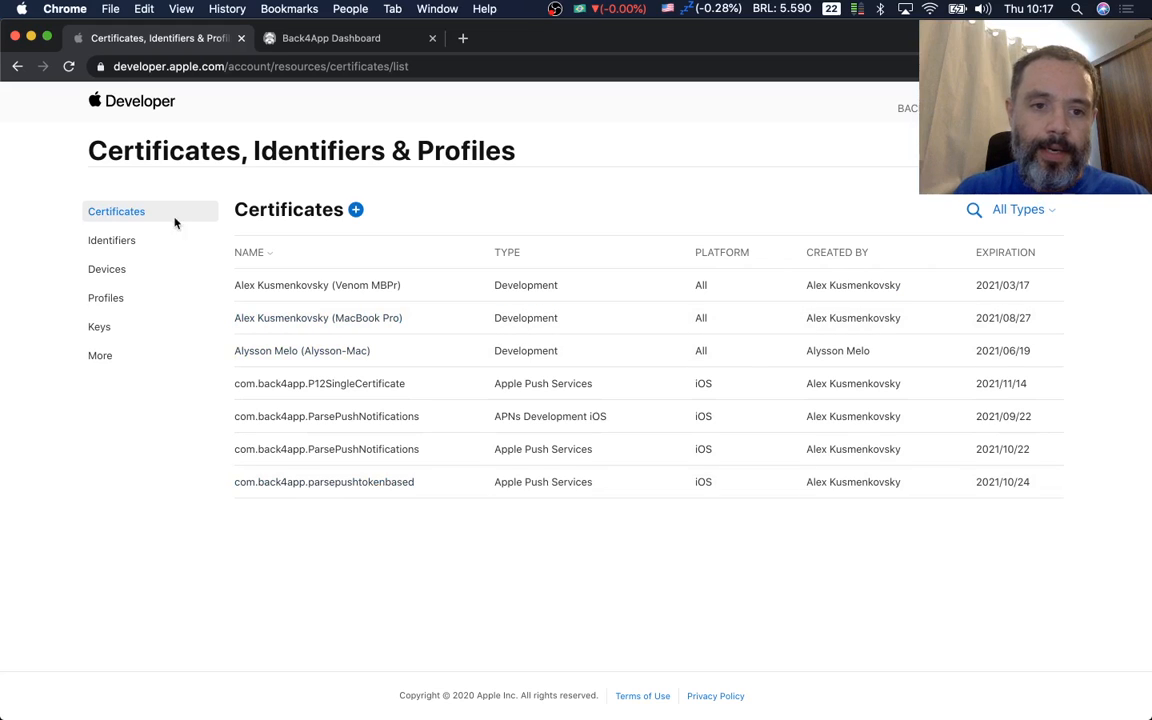
mouse_move(216, 216)
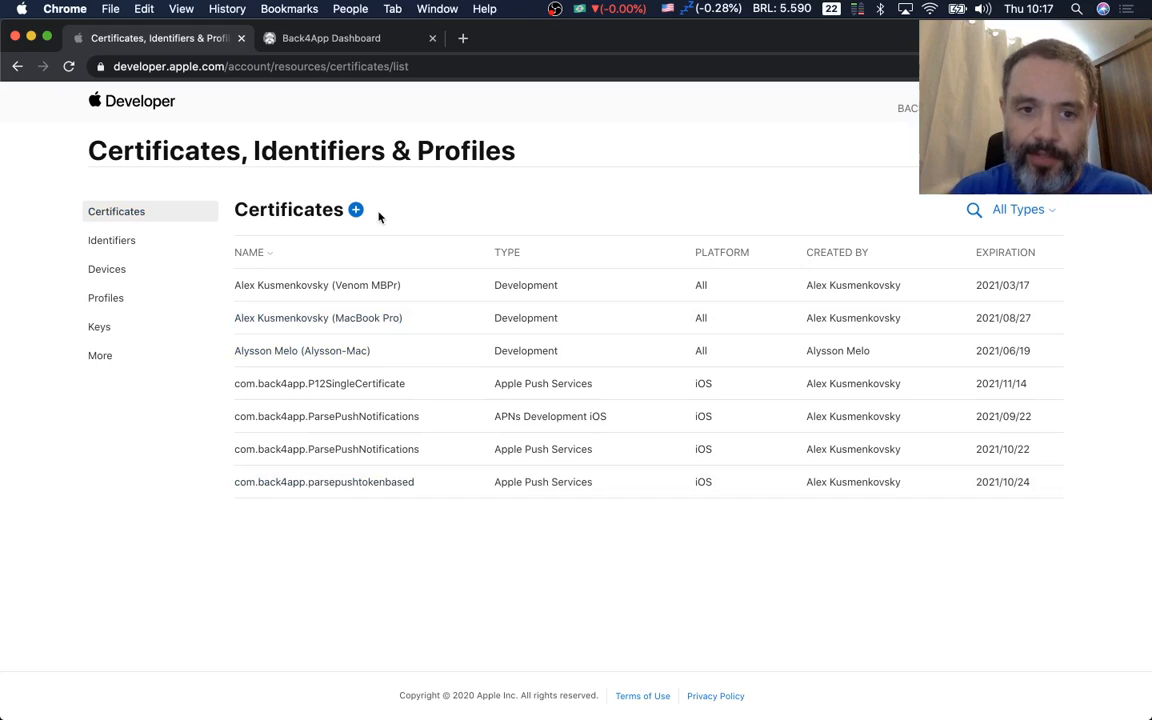
mouse_move(356, 210)
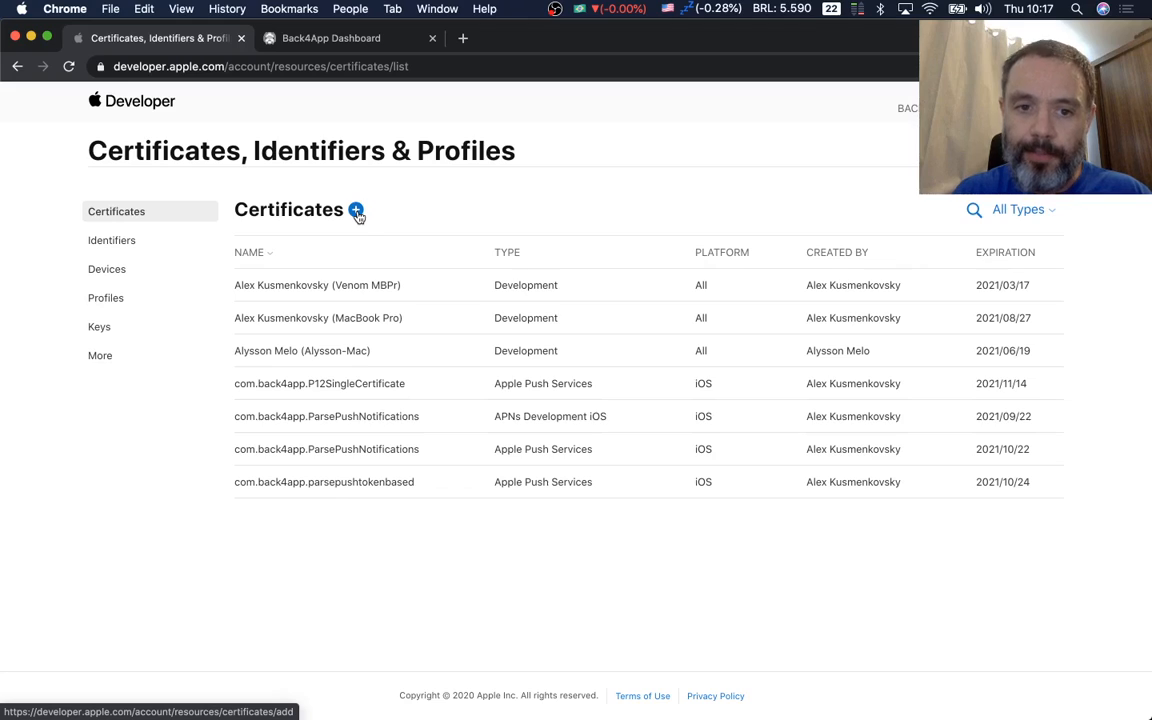
- Add a new certificate of type Apple Push Notification service SSL (Sandbox & Production)
click(356, 210)
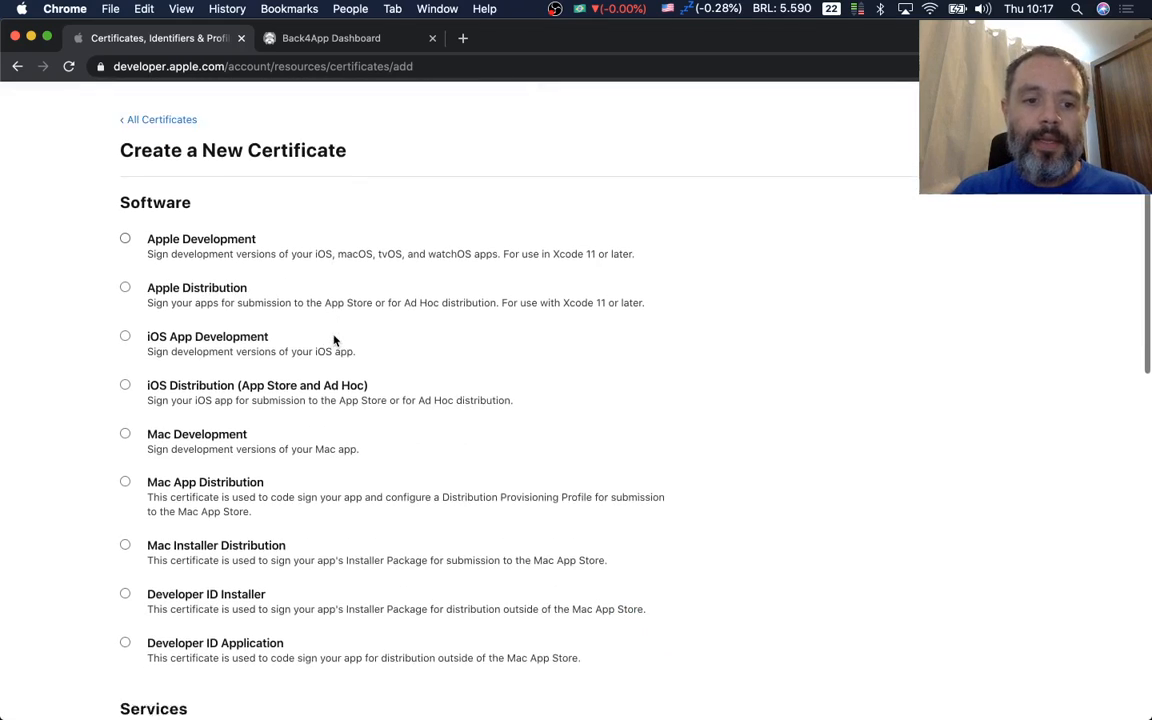
scroll(down, 3)
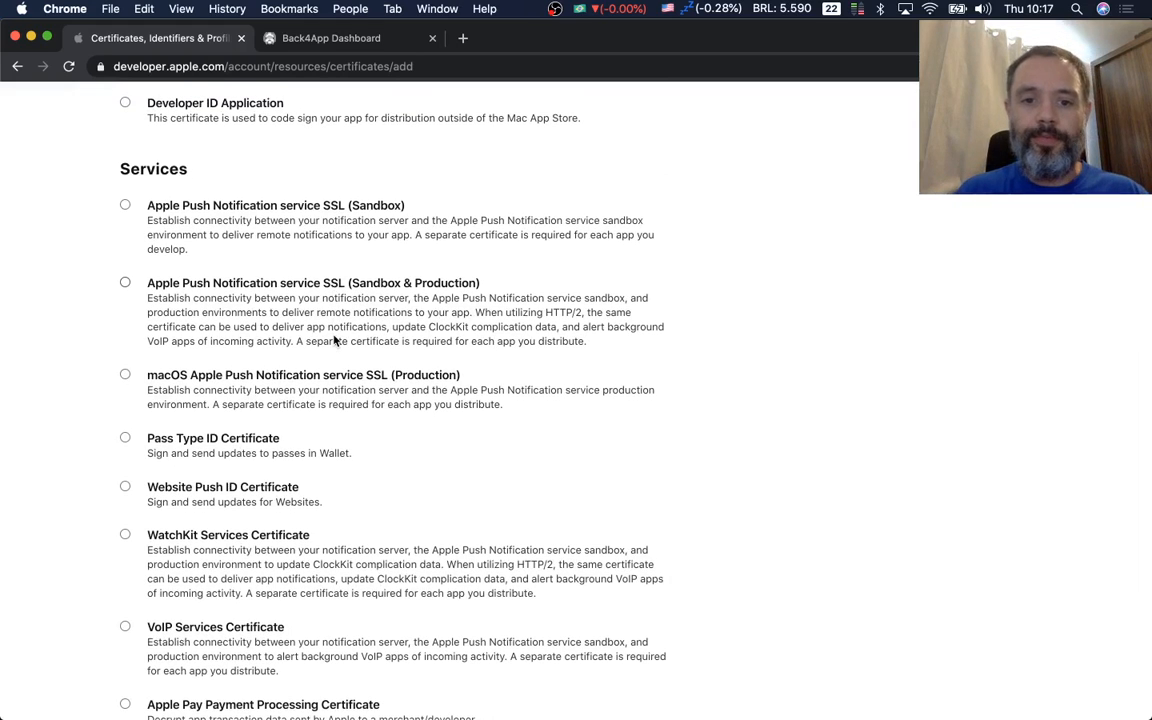
scroll(down, 3)
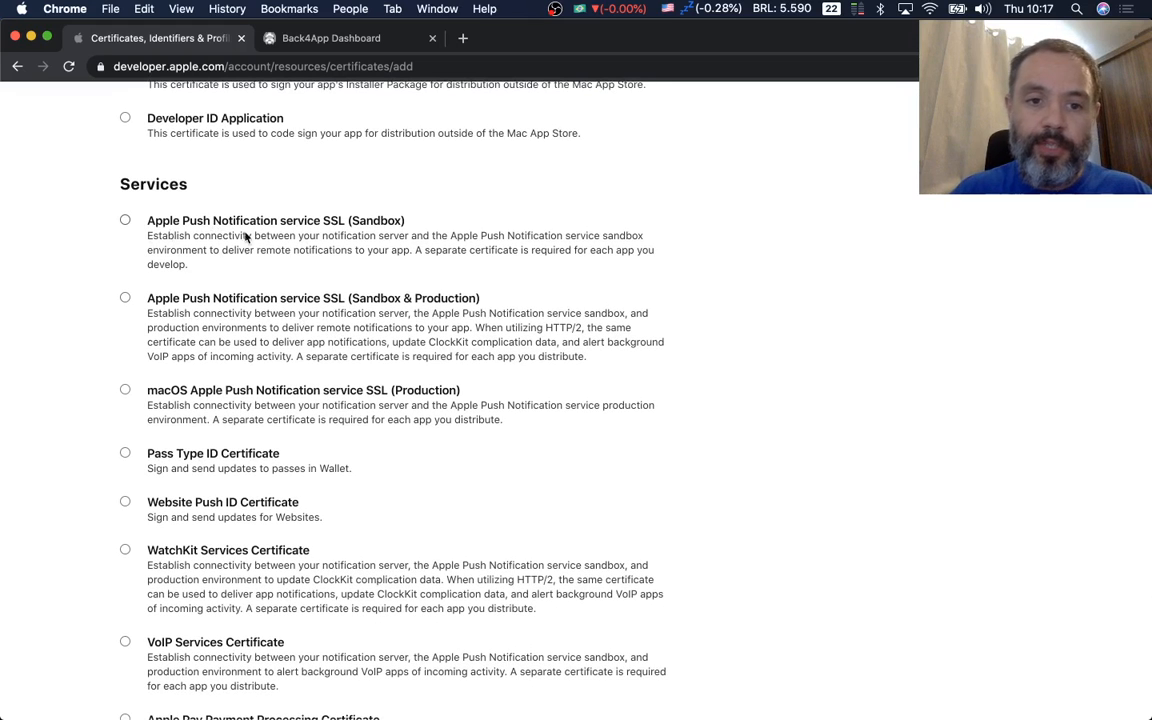
mouse_move(428, 220)
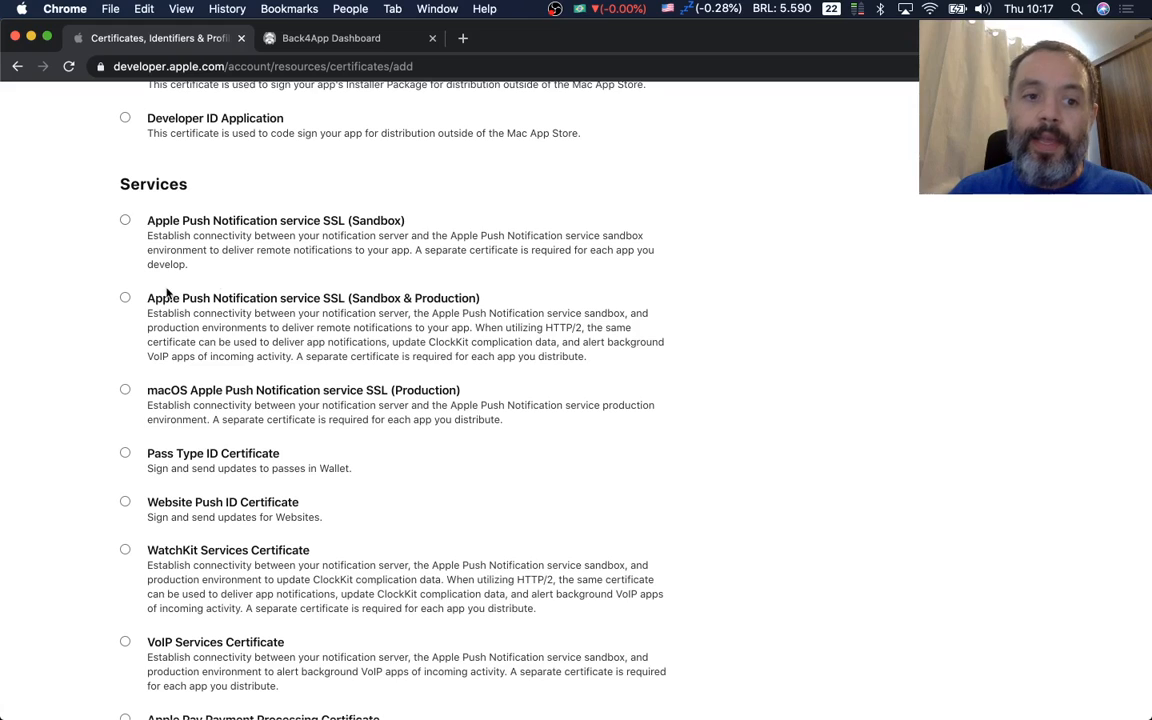
mouse_move(276, 316)
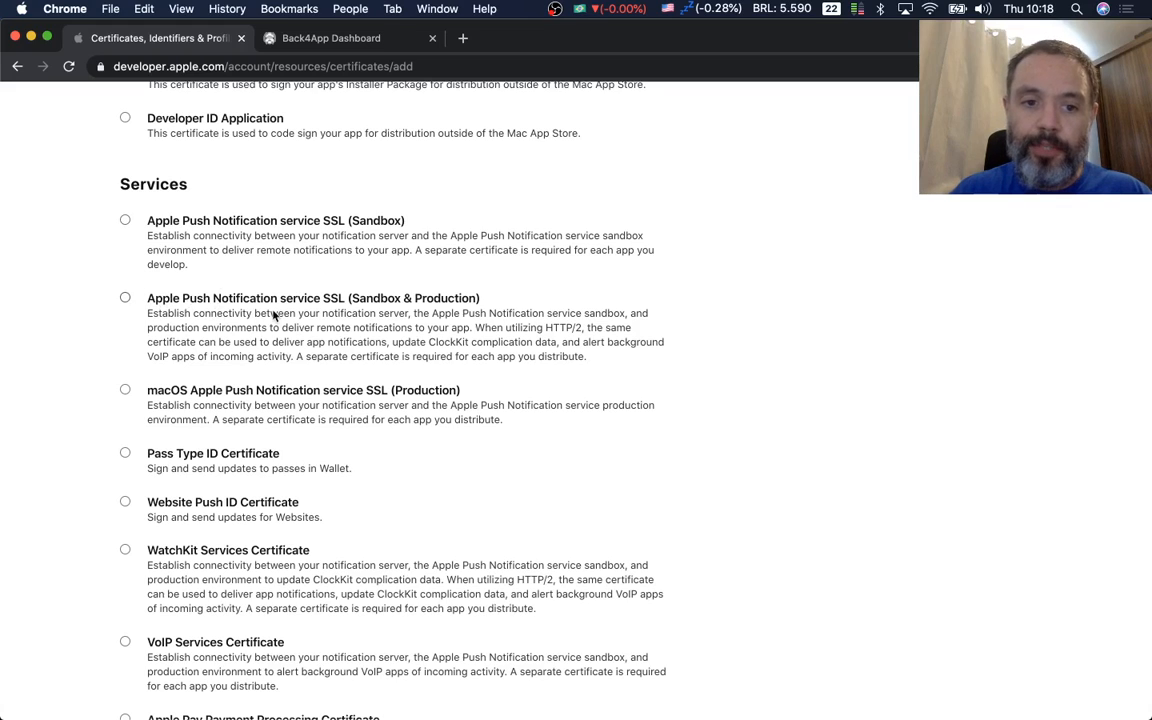
mouse_move(492, 326)
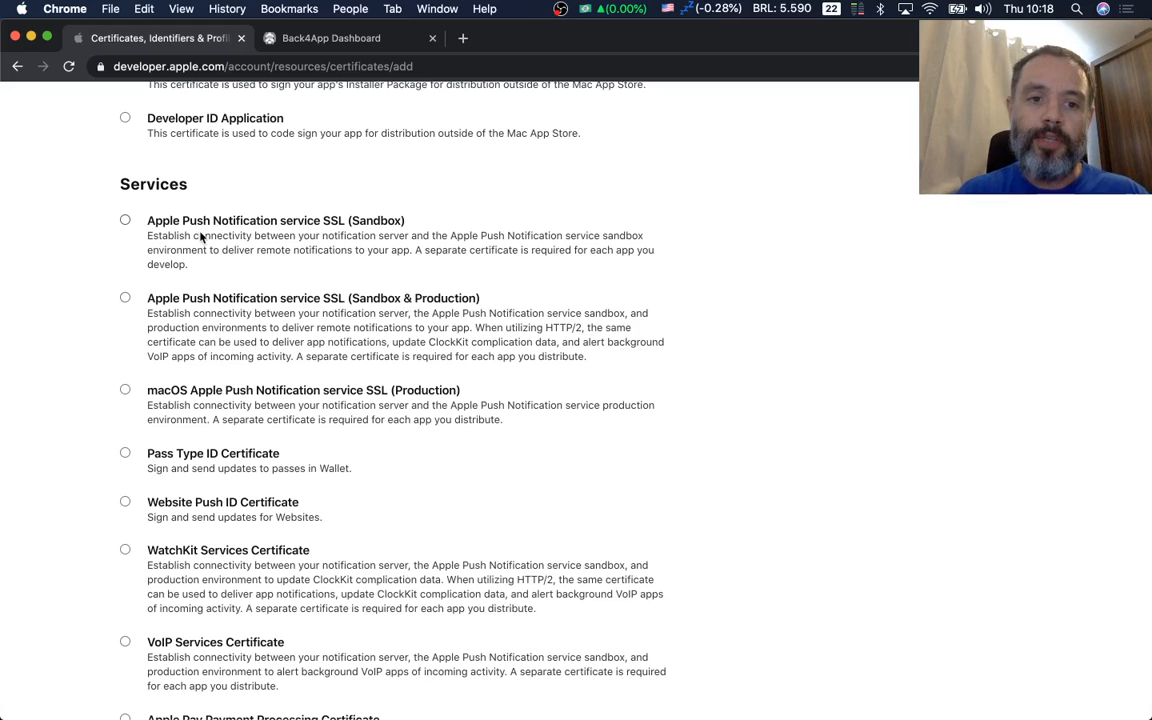
click(124, 298)
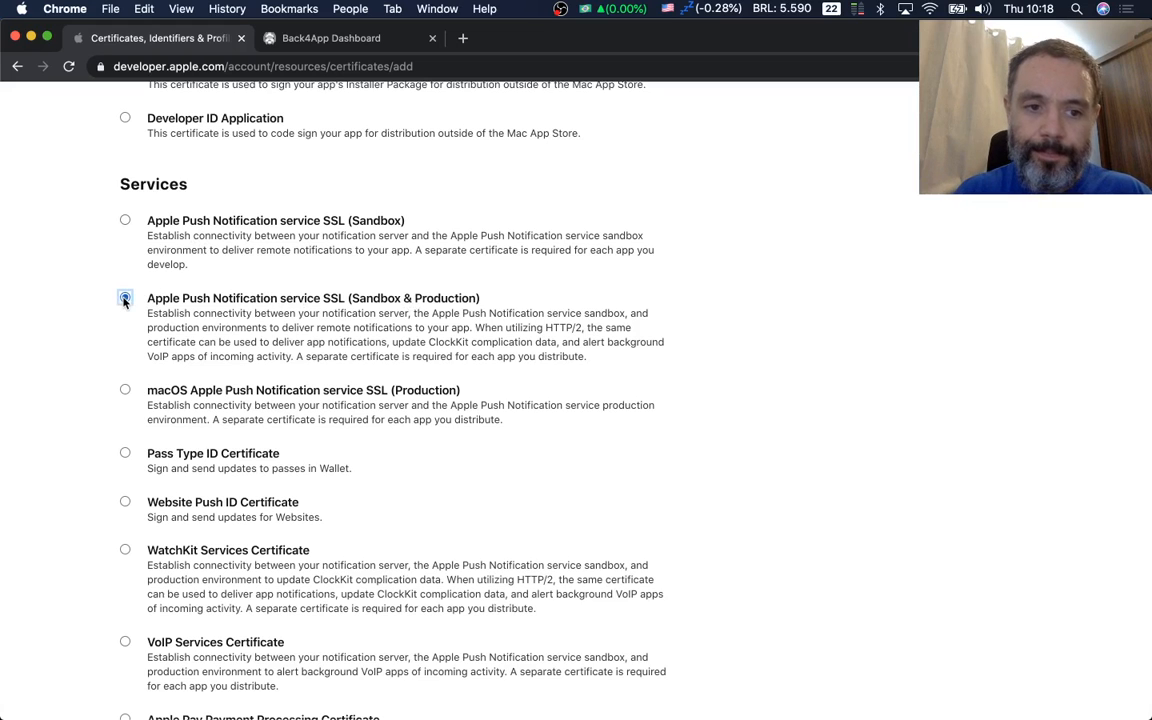
scroll(down, 3)
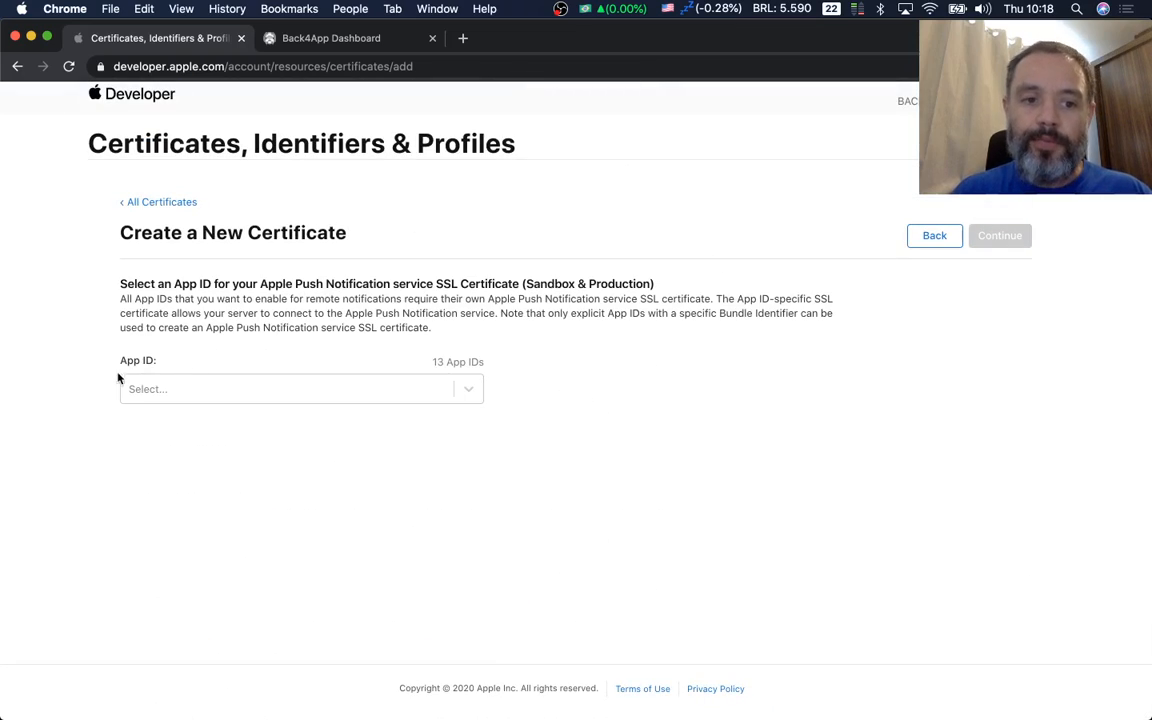
mouse_move(352, 376)
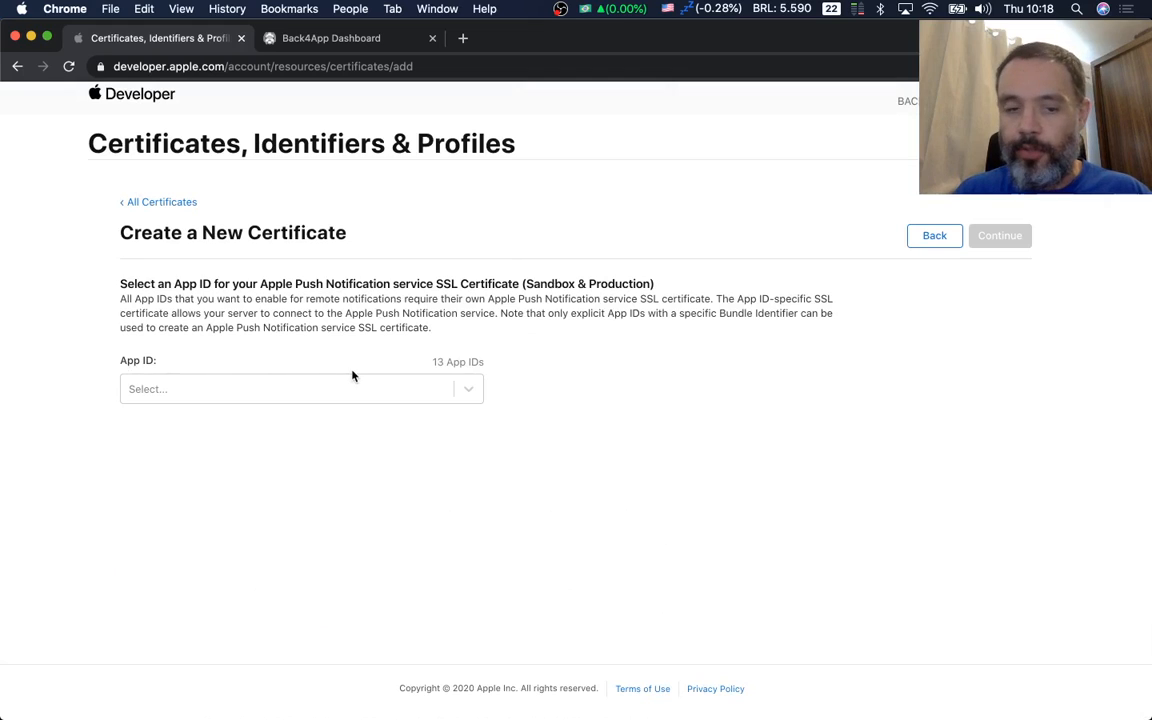
- Choose the com.back4app.pushnotification App ID and continue to the signing-request upload
click(300, 388)
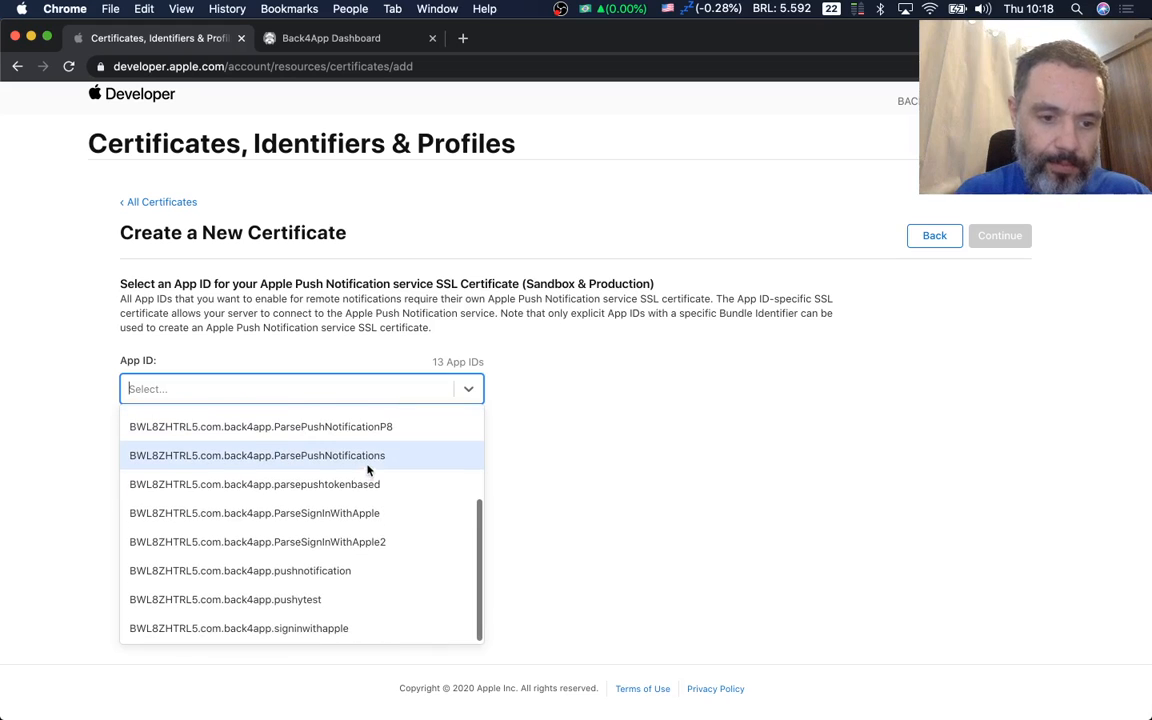
click(240, 570)
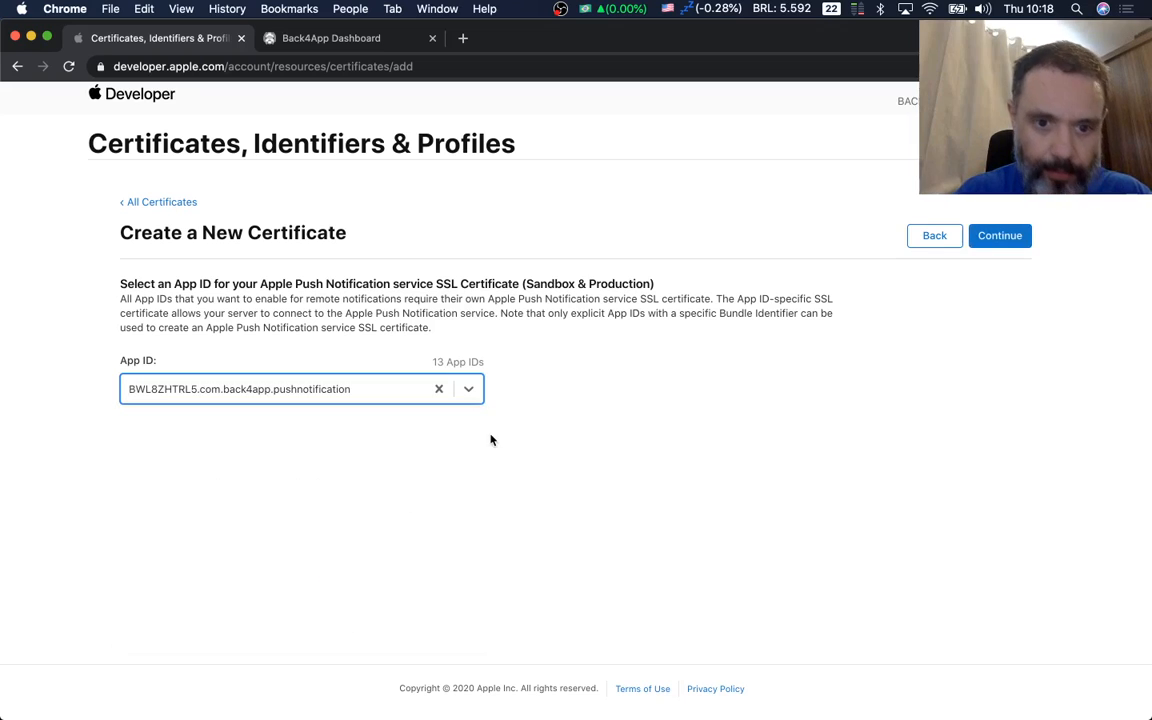
click(1000, 236)
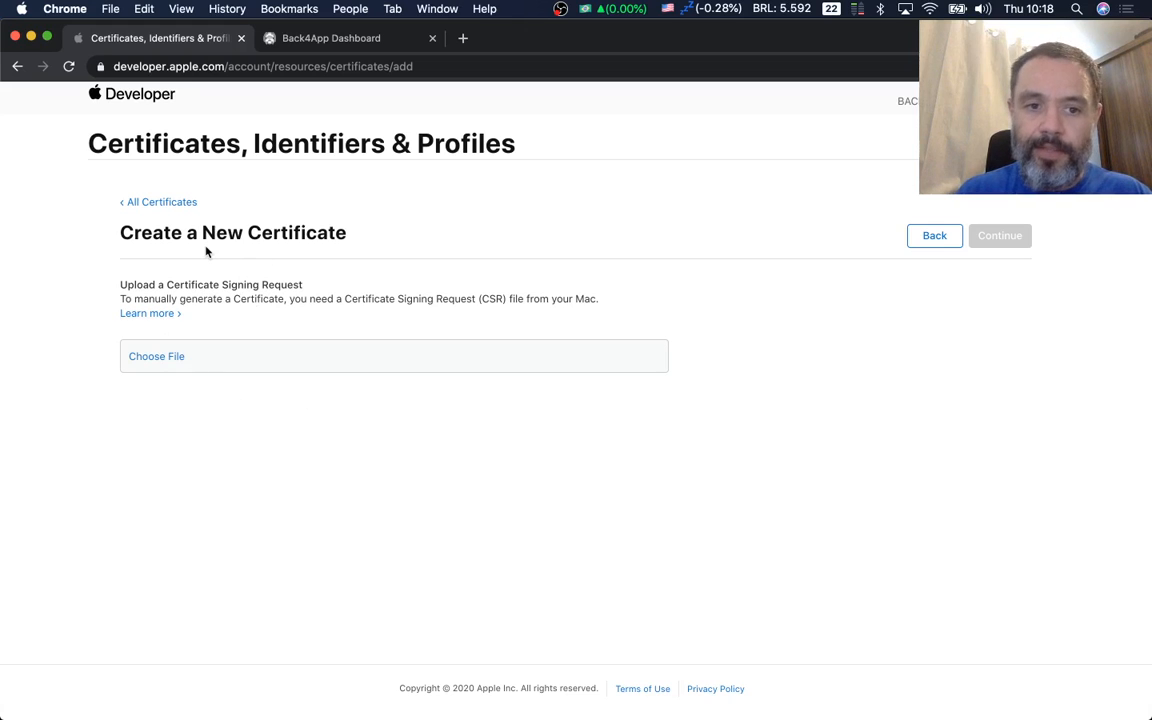
mouse_move(348, 316)
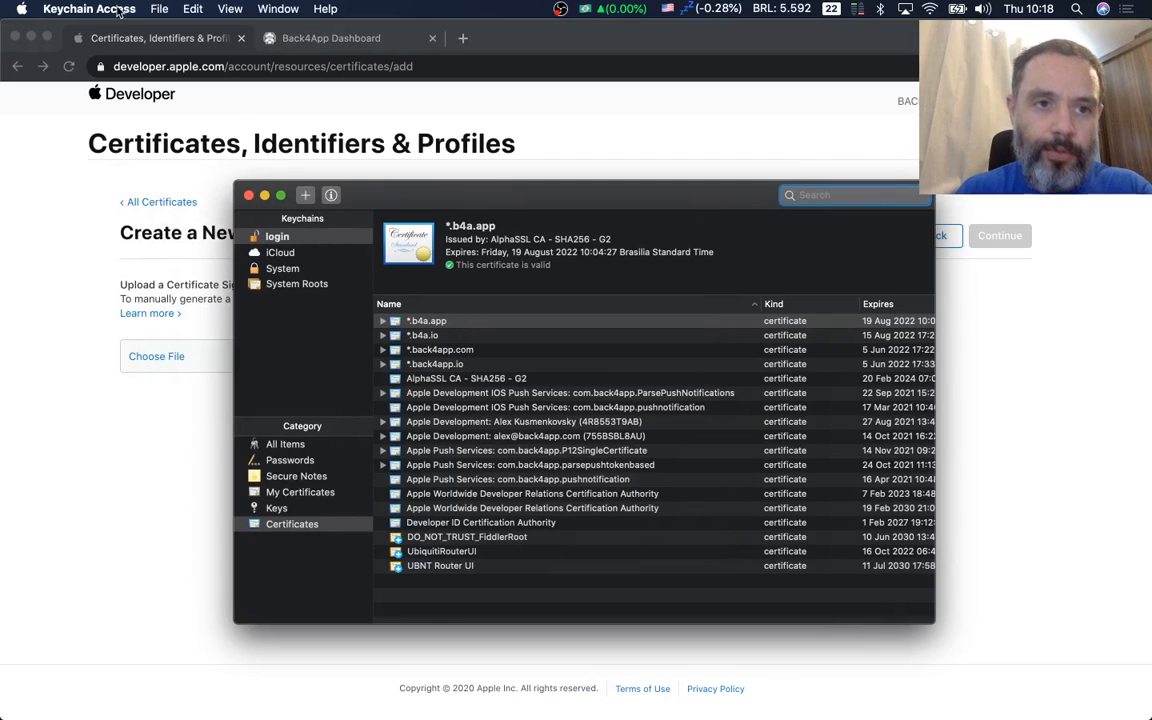
- Launch Certificate Assistant's Request a Certificate From a Certificate Authority
click(88, 8)
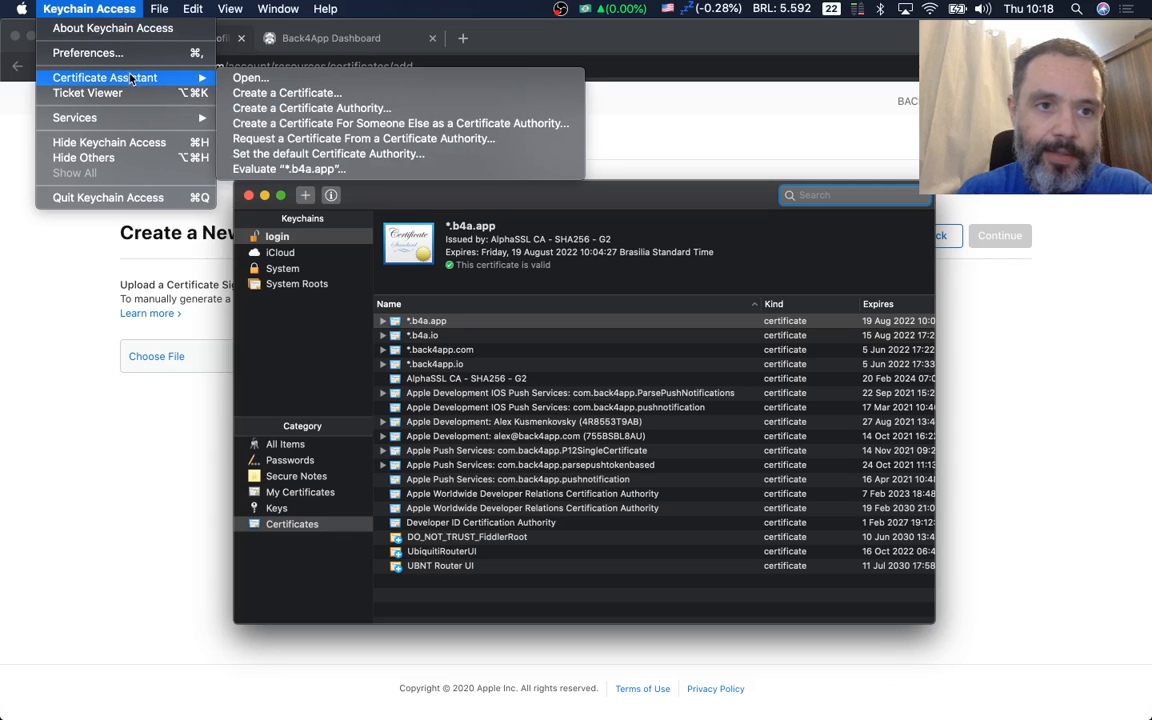
mouse_move(364, 138)
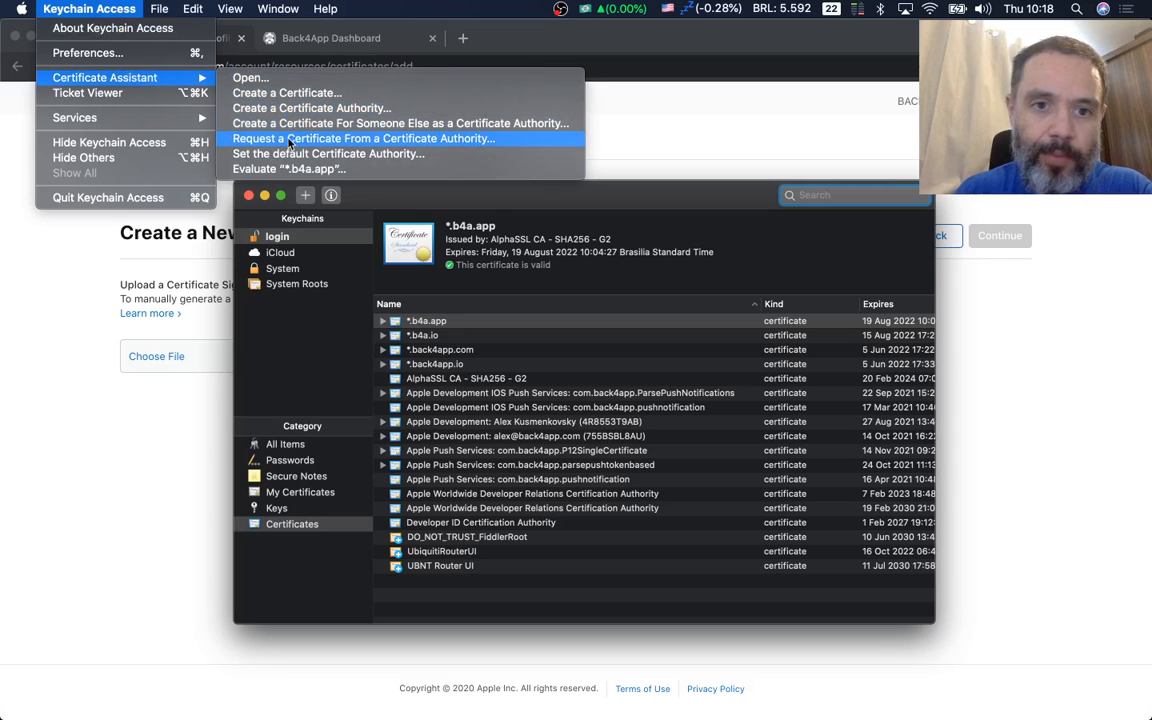
mouse_move(292, 142)
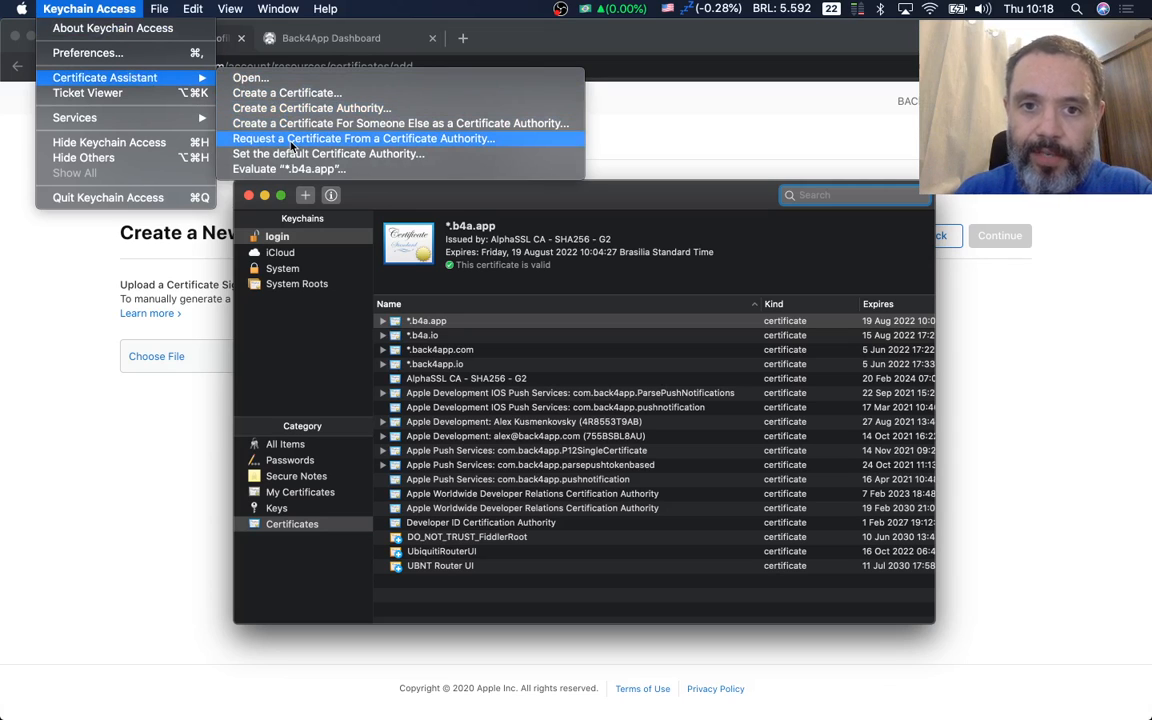
click(362, 140)
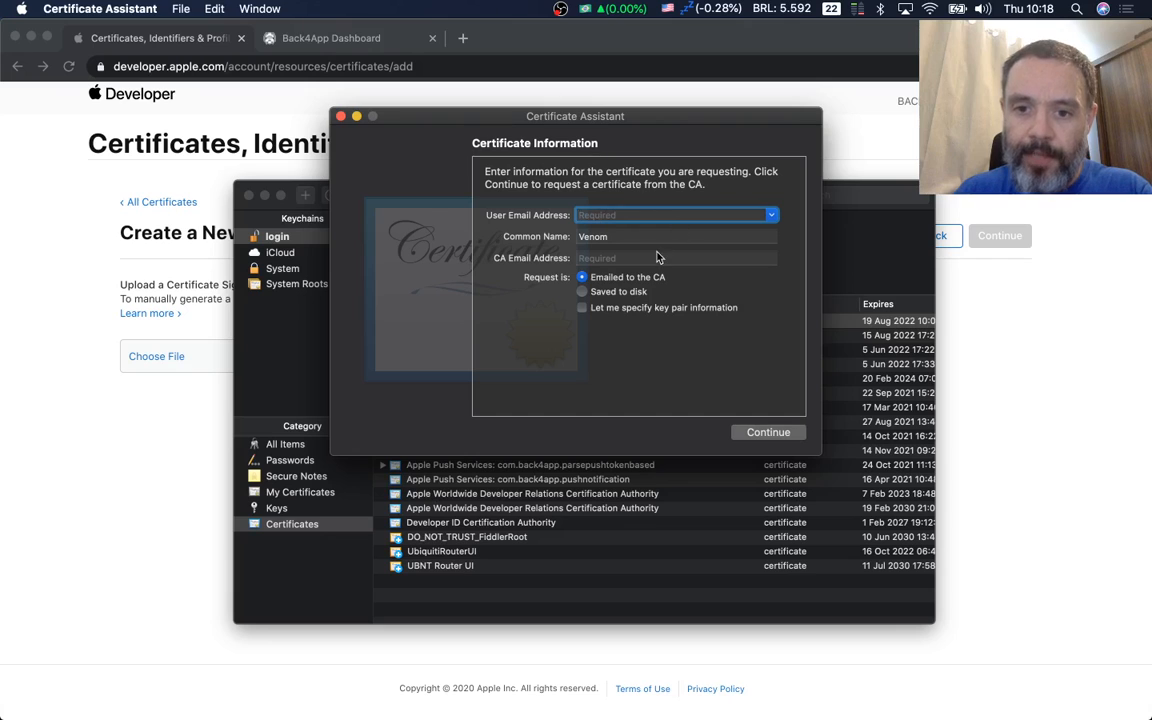
- Create a signing request saved to disk with email 'ale' and common name 'Push', stored on the Desktop
click(584, 292)
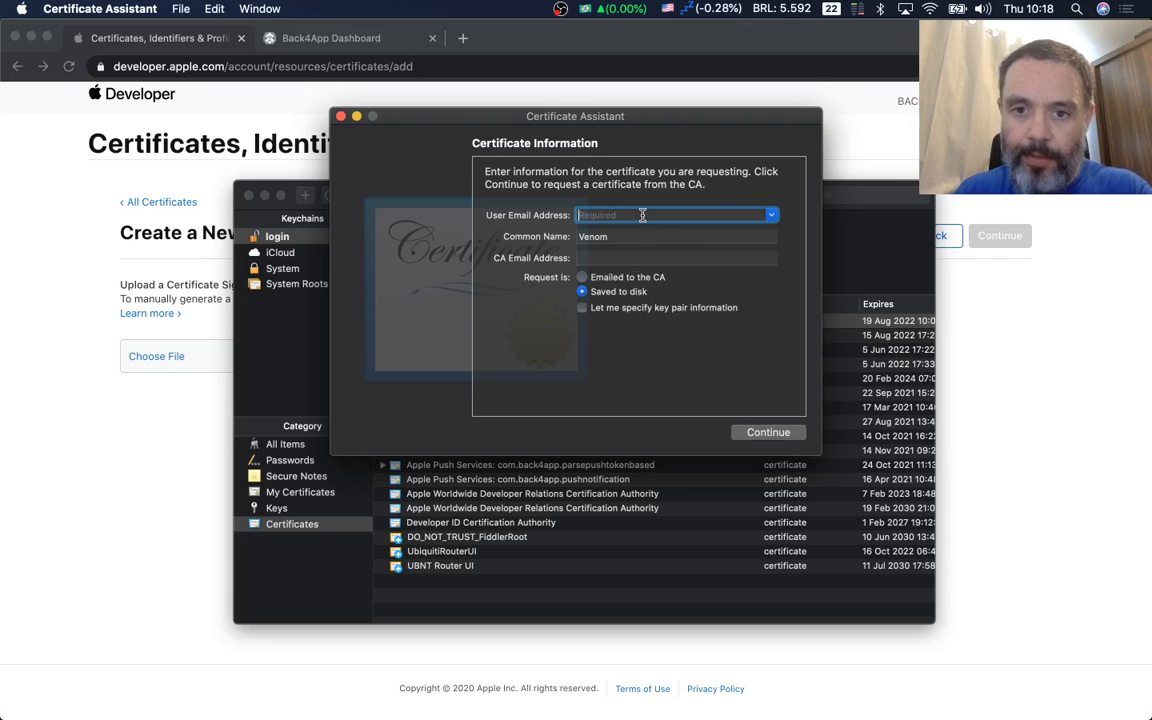
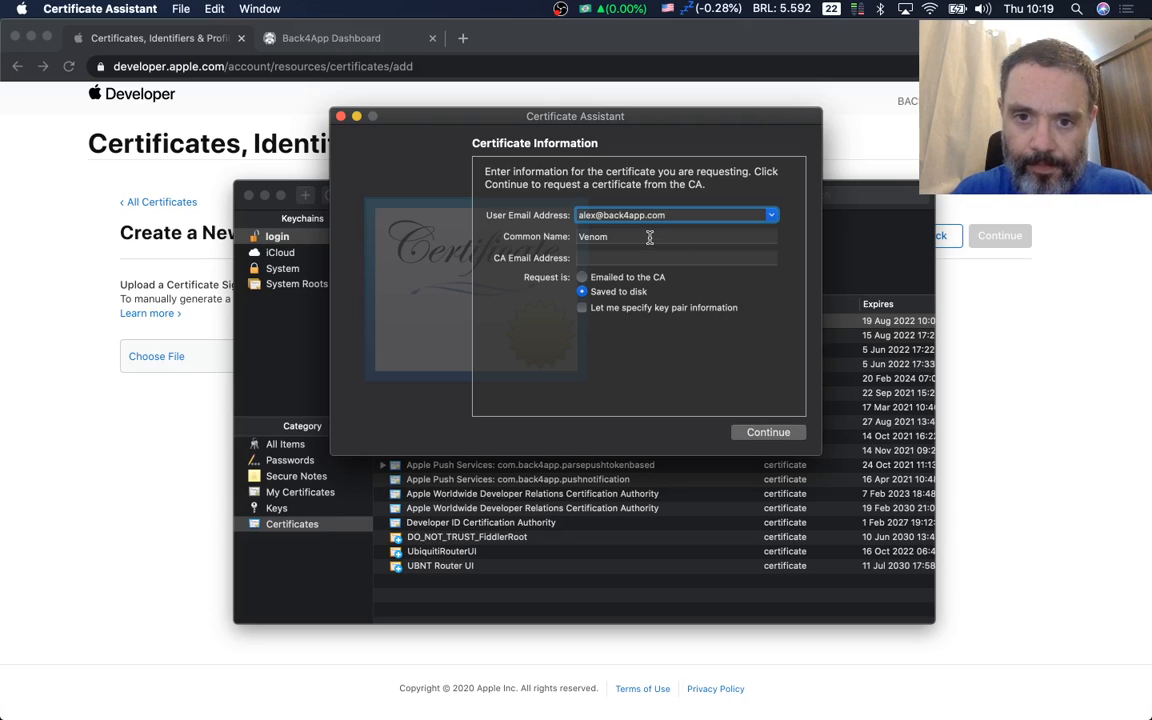
text(PushB4A)
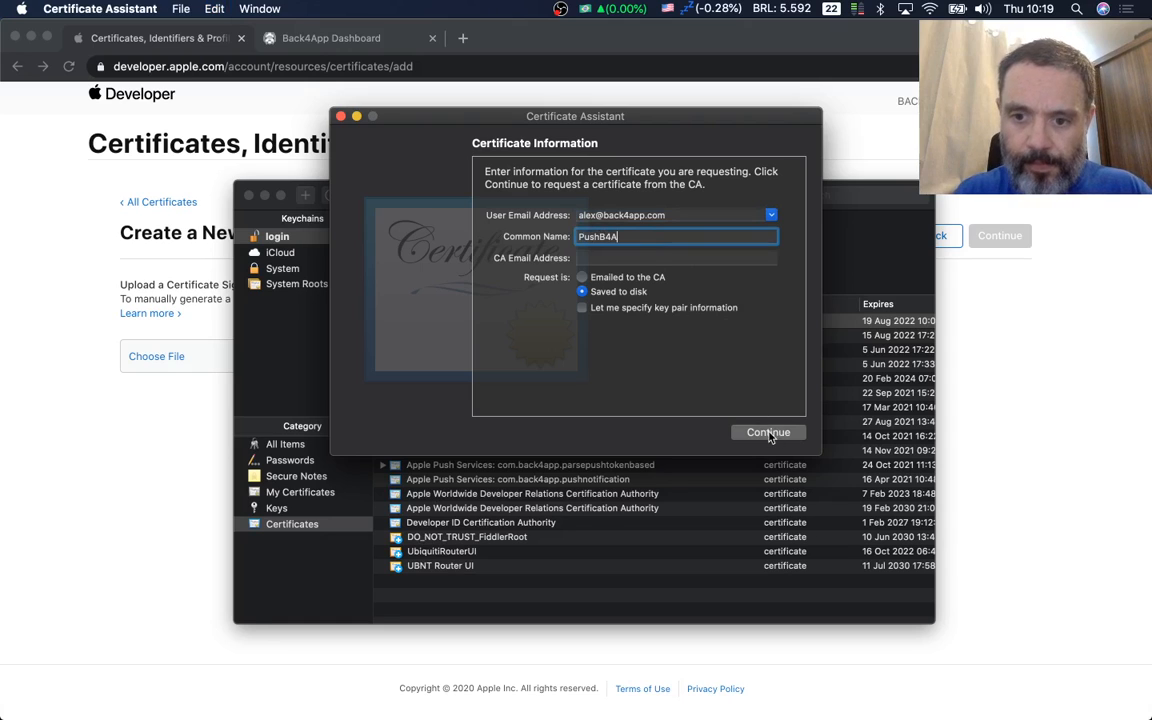
click(768, 432)
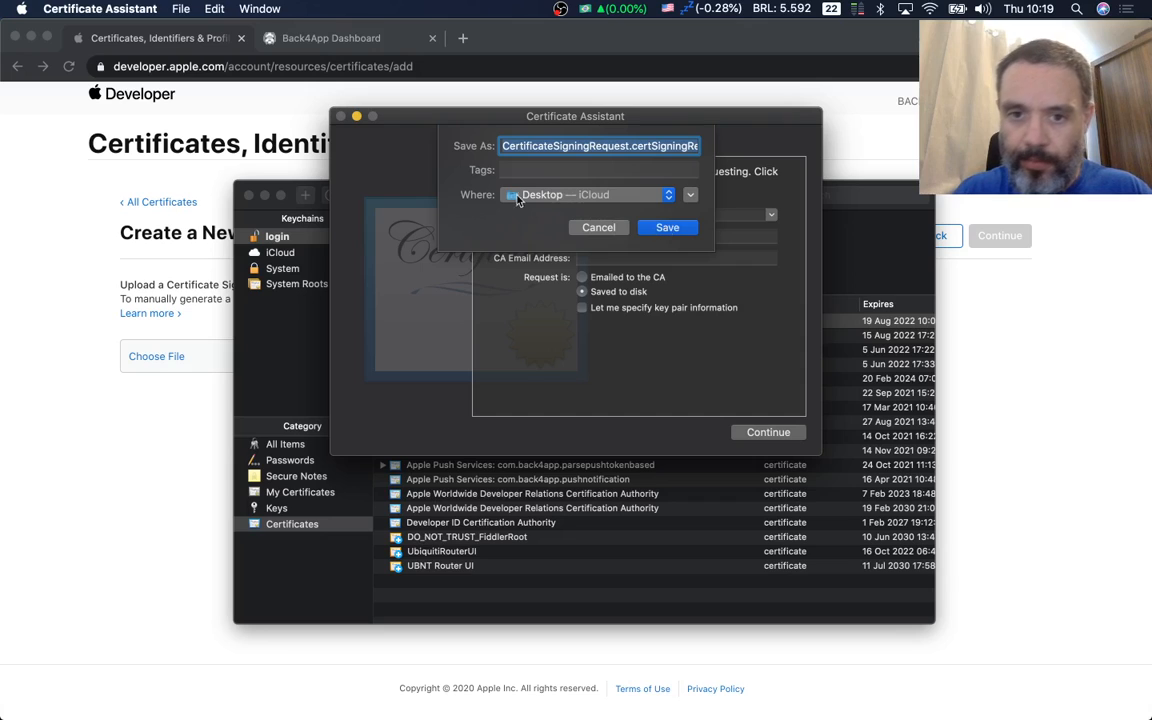
click(668, 228)
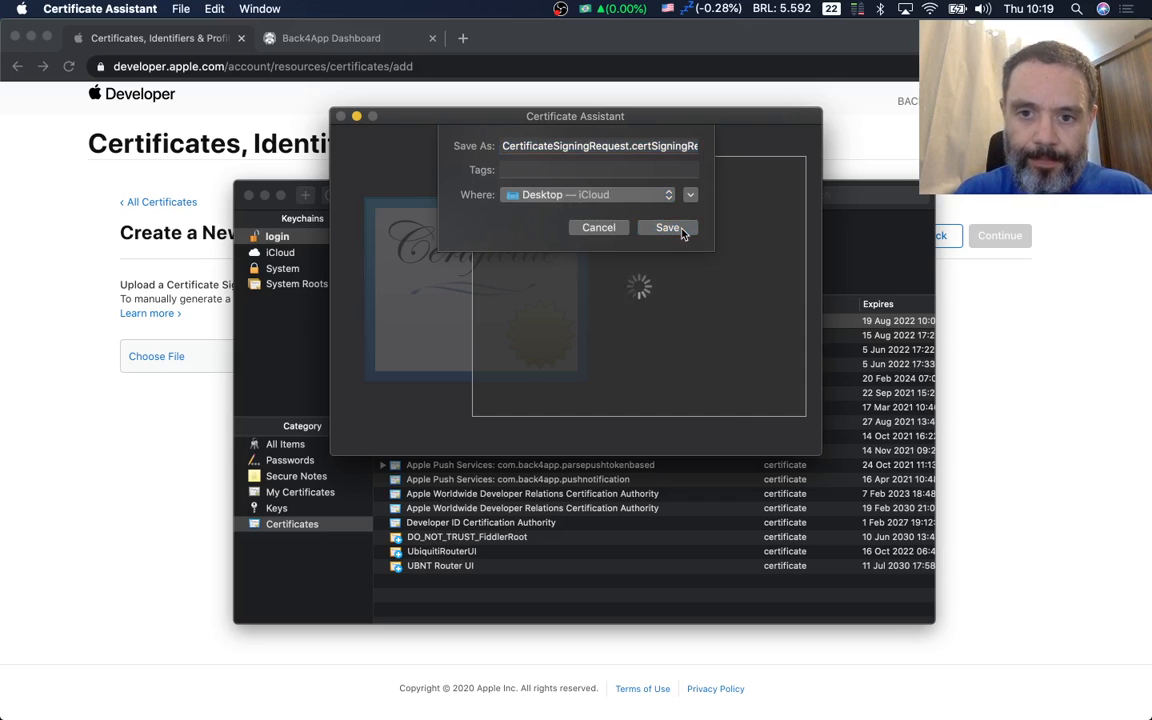
click(668, 228)
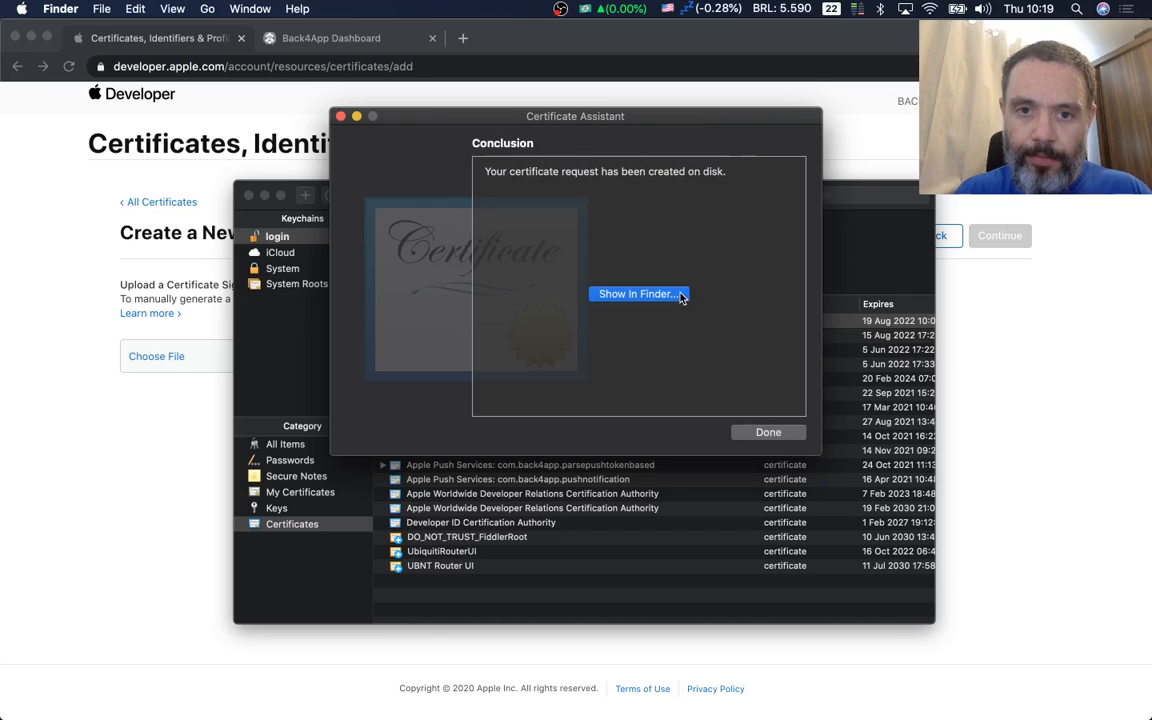
click(636, 292)
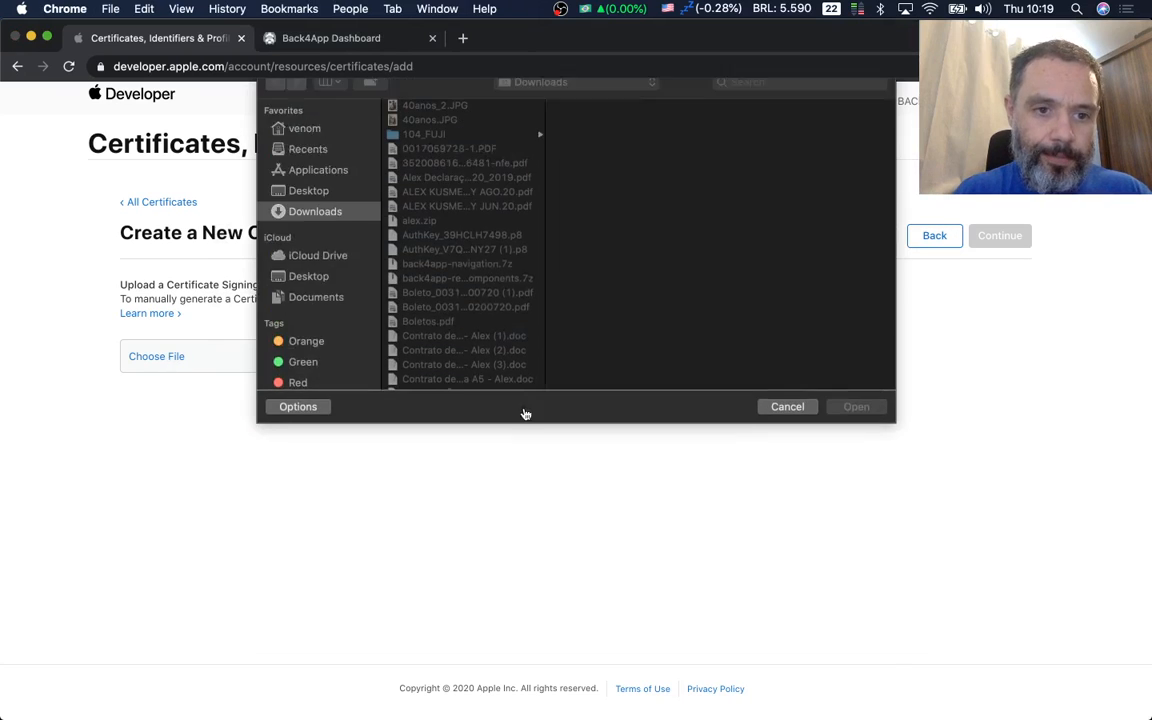
- Upload CertificateSigningRequest.certSigningRequest from the Desktop and continue to generate the certificate
click(308, 204)
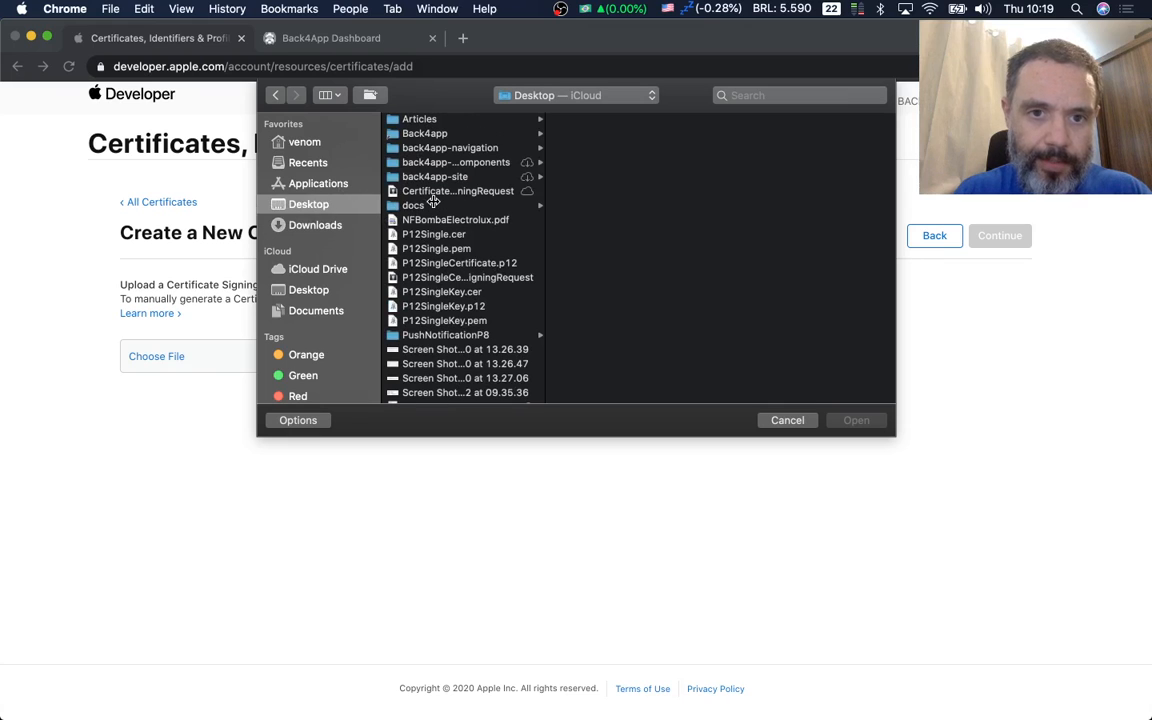
click(456, 192)
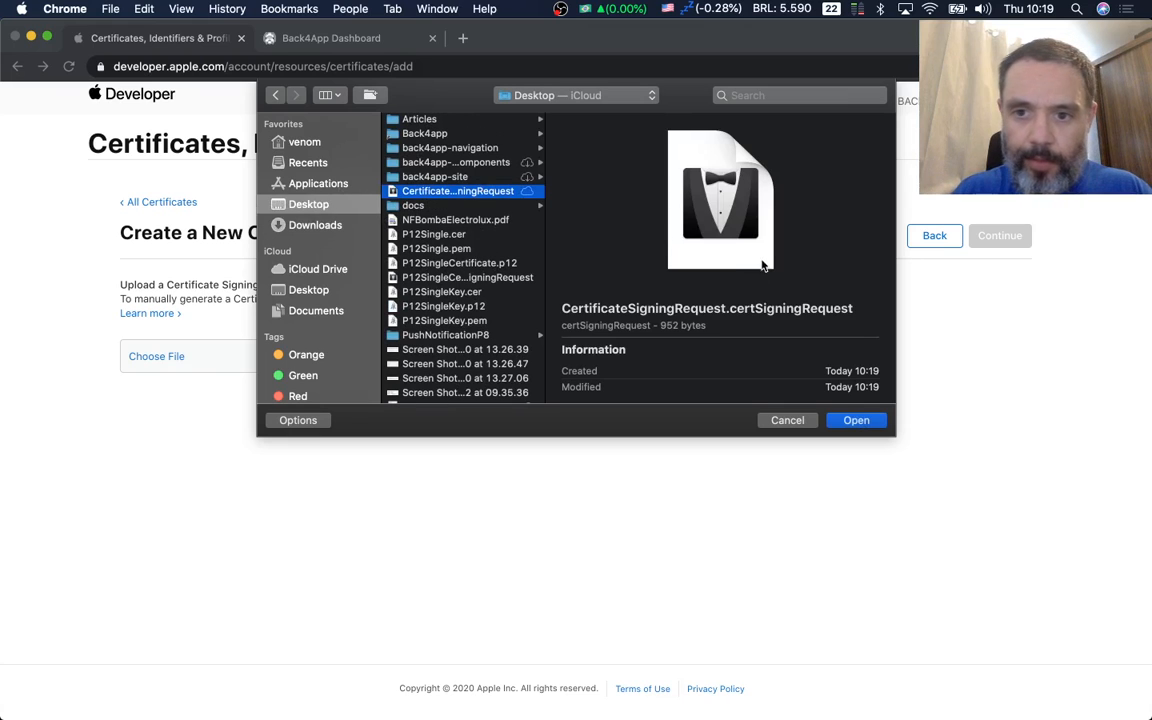
click(856, 420)
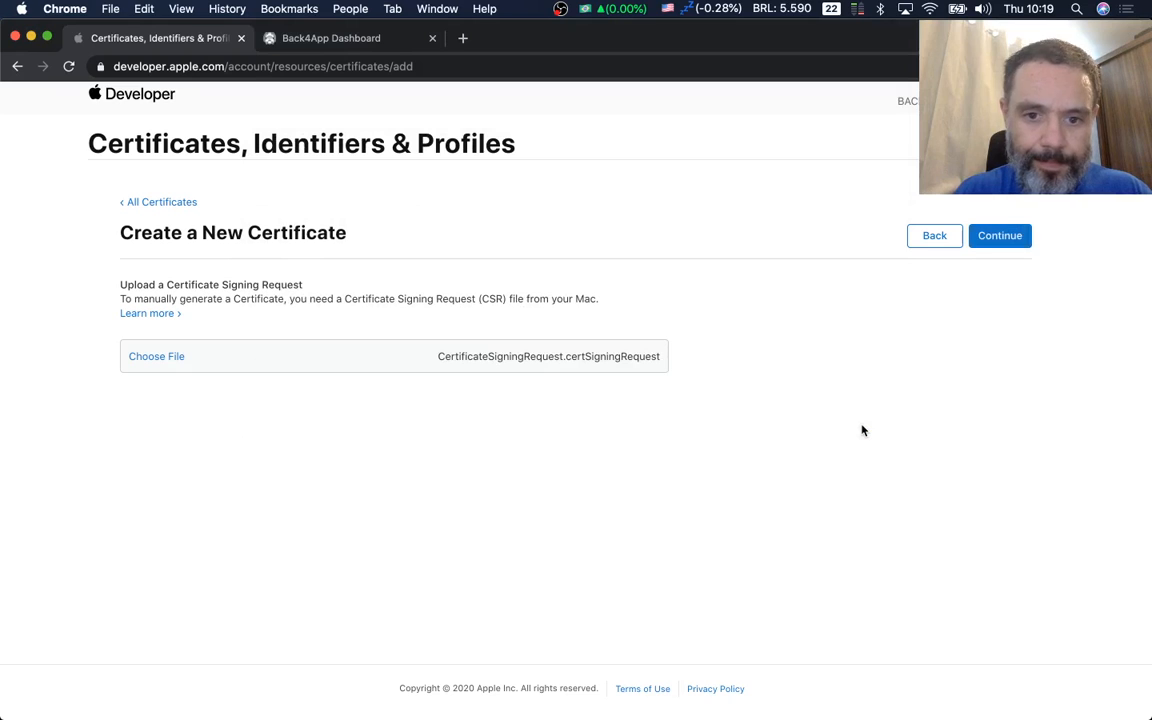
click(1000, 236)
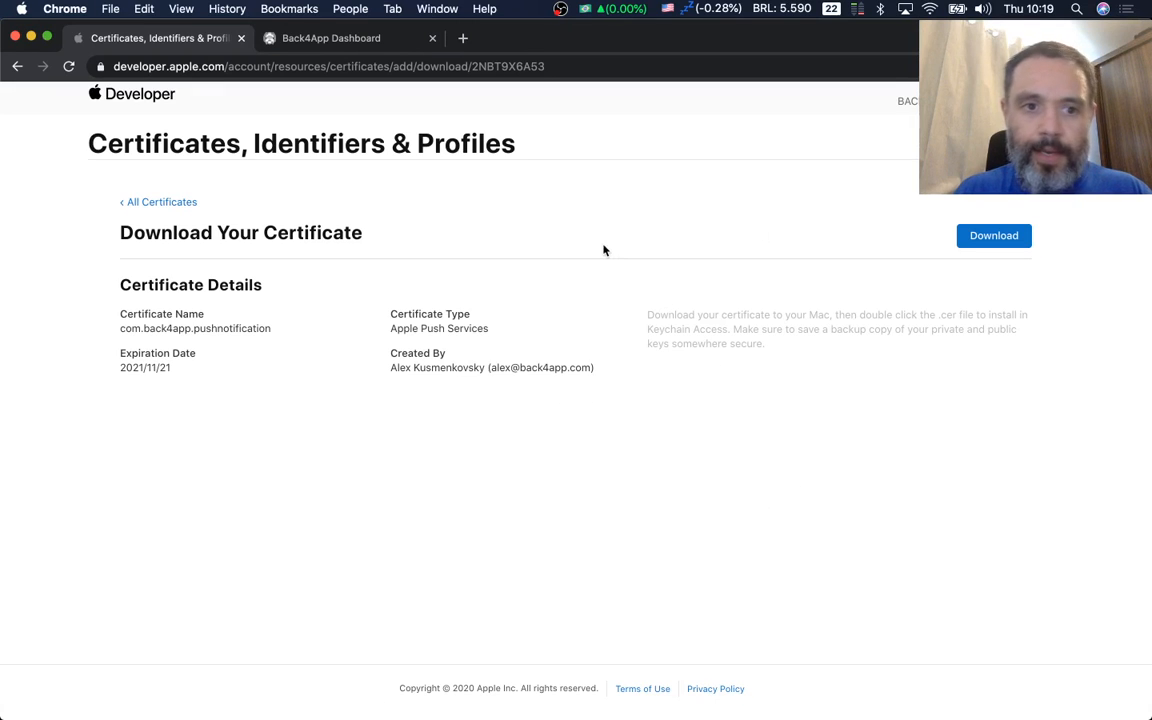
- Download the generated Apple Push Services certificate as aps.cer
click(992, 236)
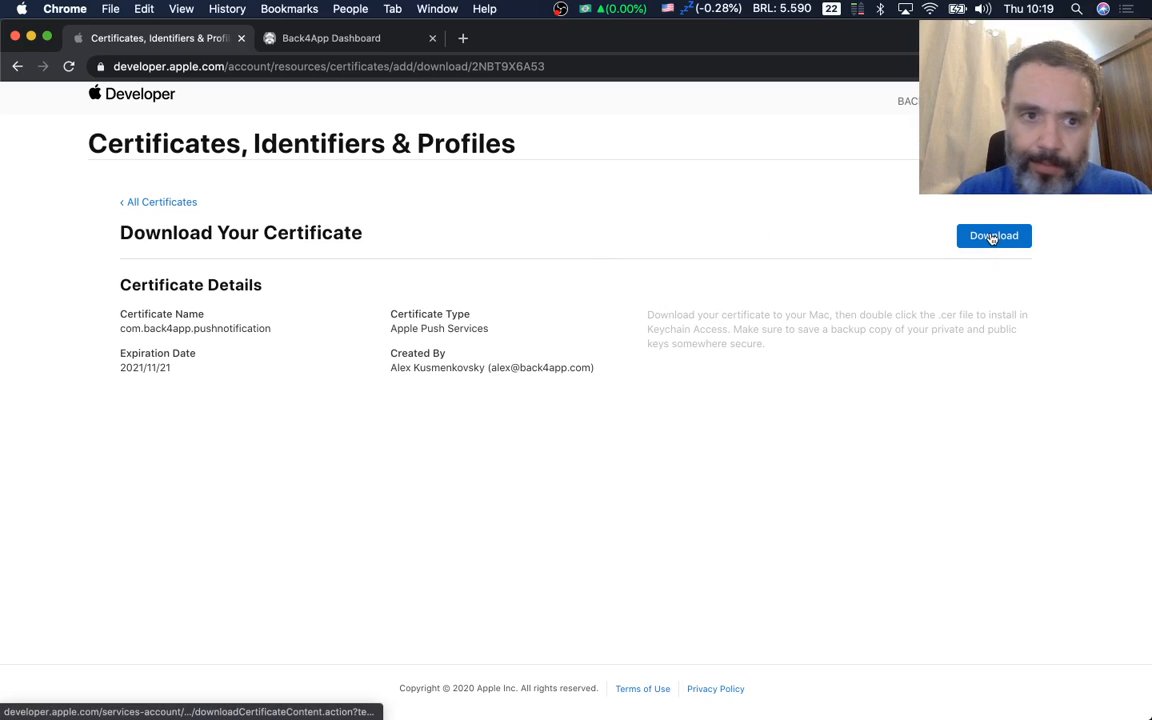
click(992, 236)
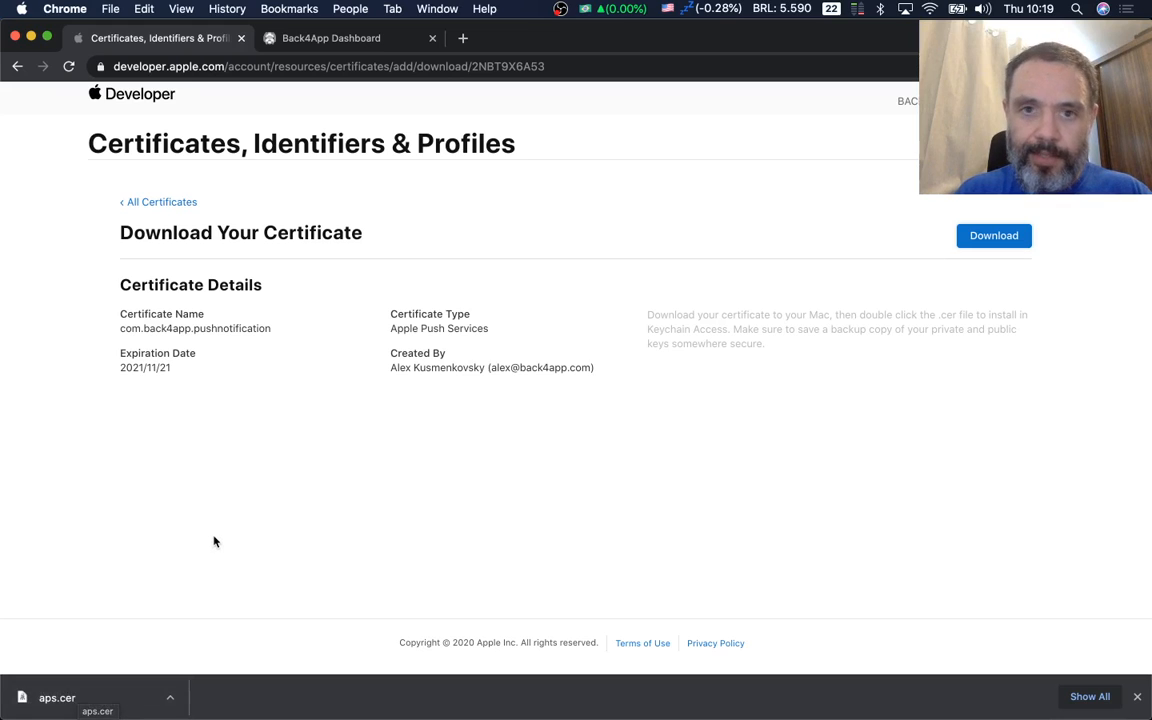
mouse_move(486, 546)
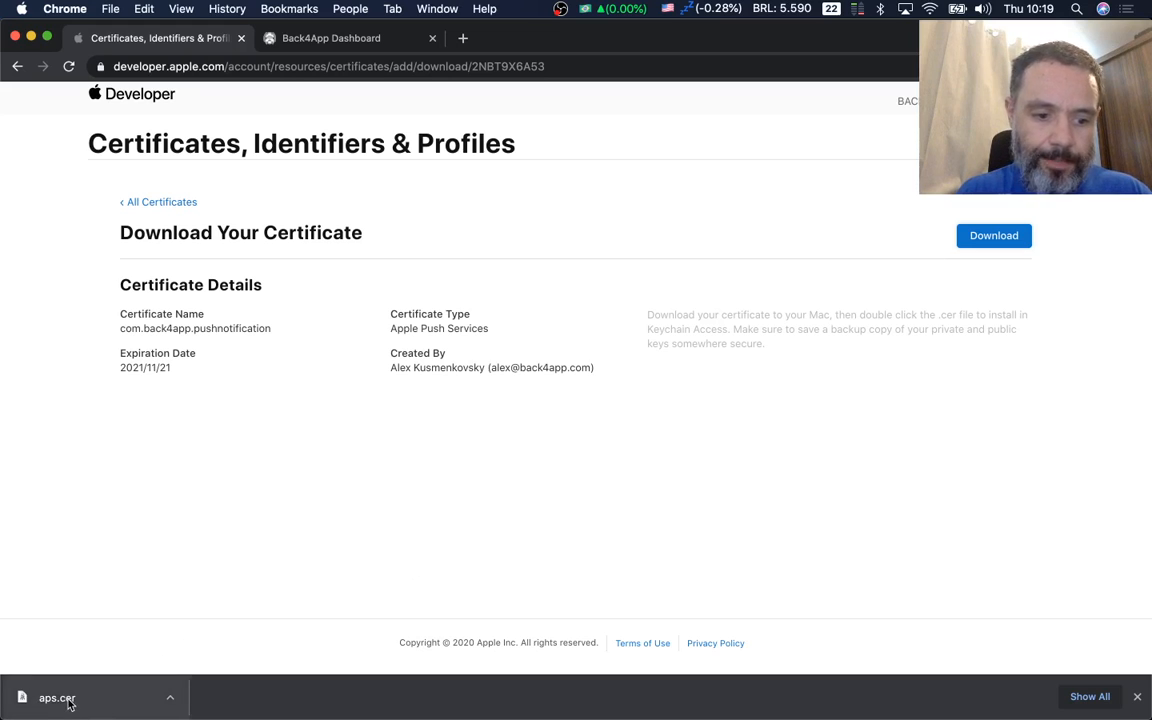
- Install aps.cer into the keychain and select the com.back4app.pushnotification push certificate with its PushB4A key
double_click(56, 698)
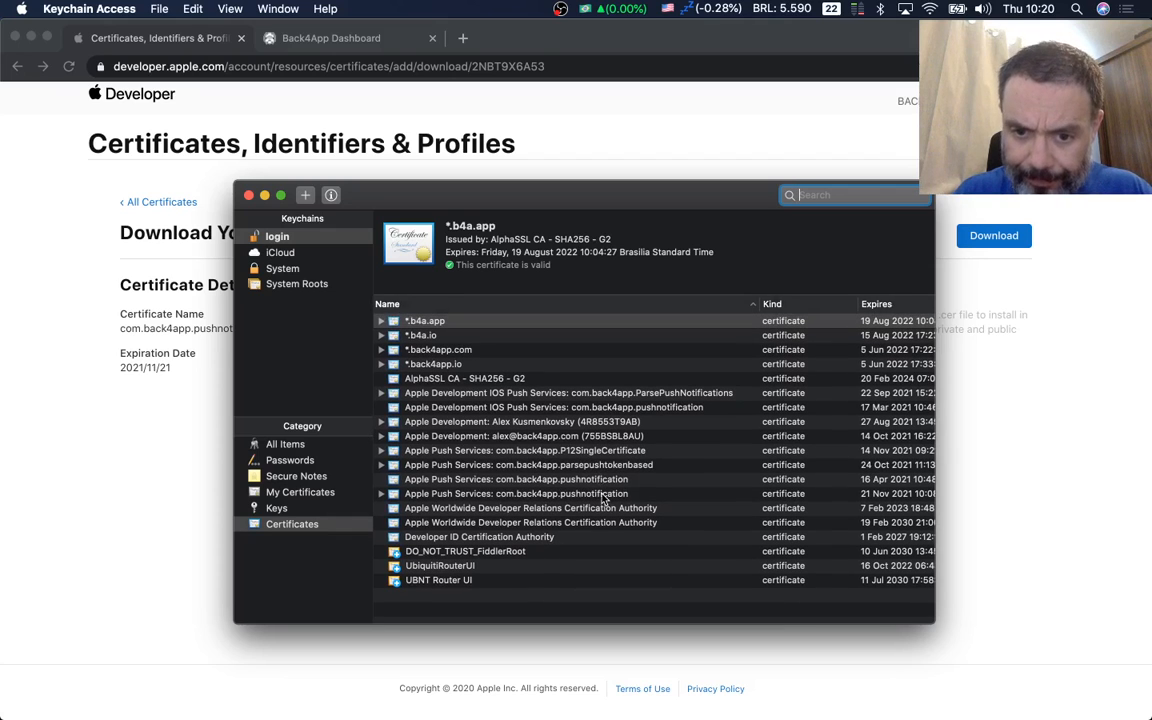
click(380, 492)
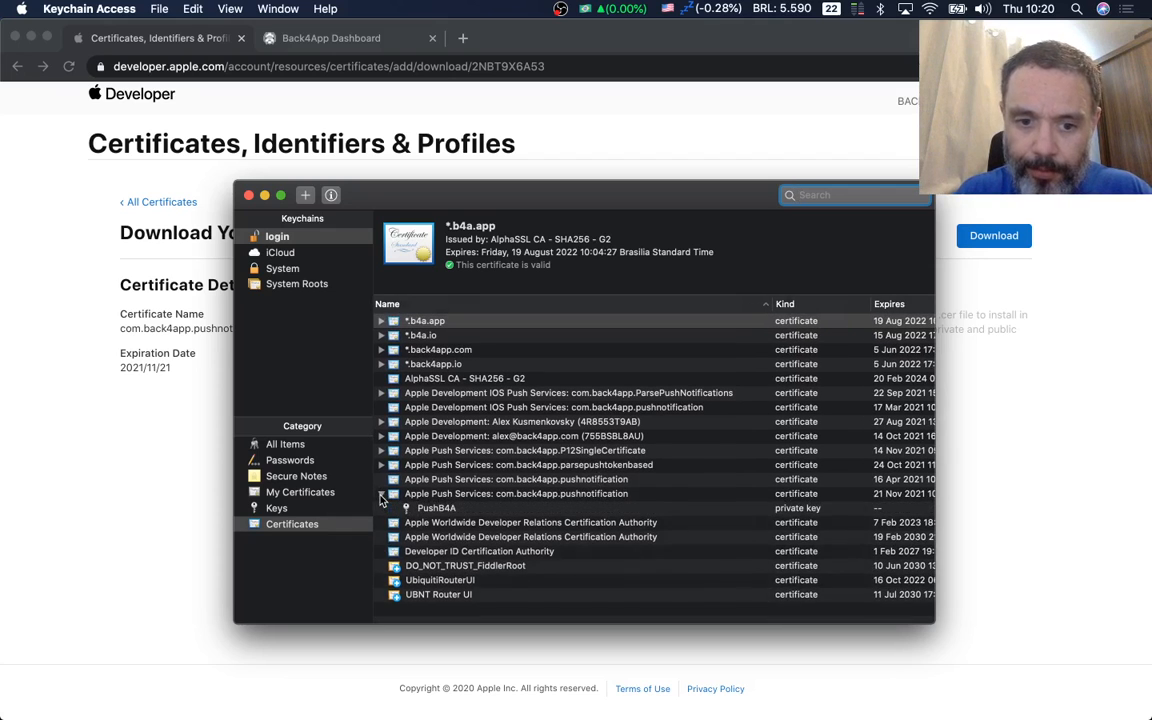
click(516, 494)
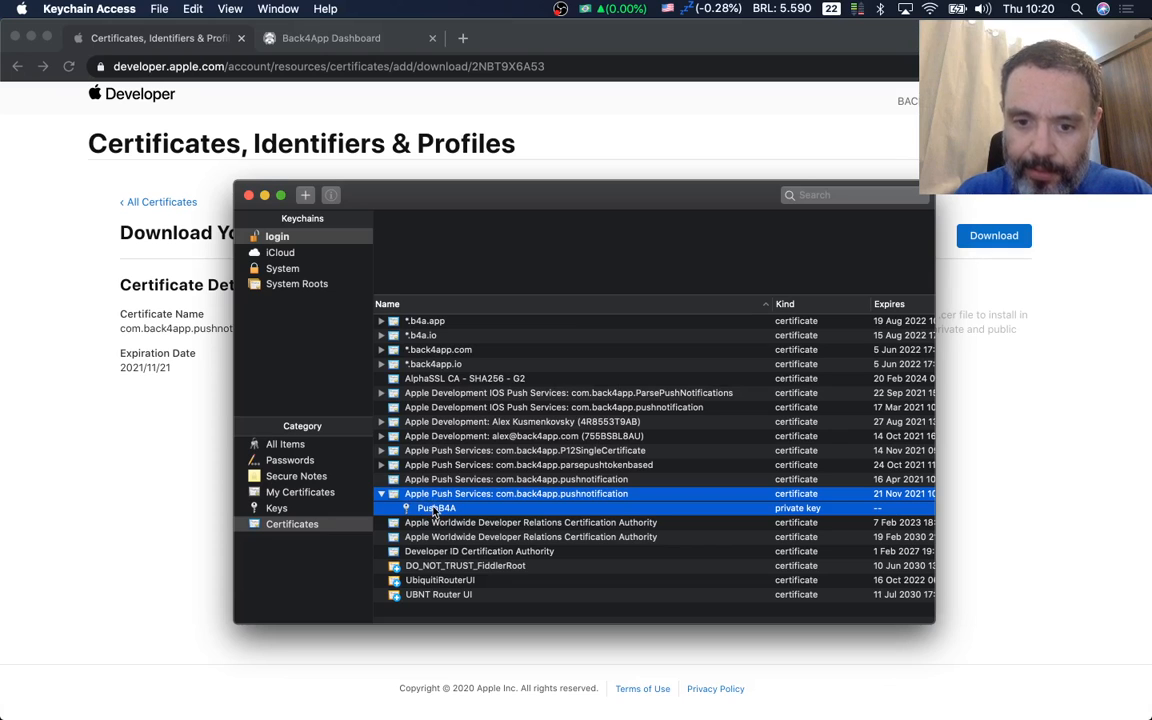
- Export the certificate as PushNotificationCertificate in .p12 format to the Desktop
right_click(516, 494)
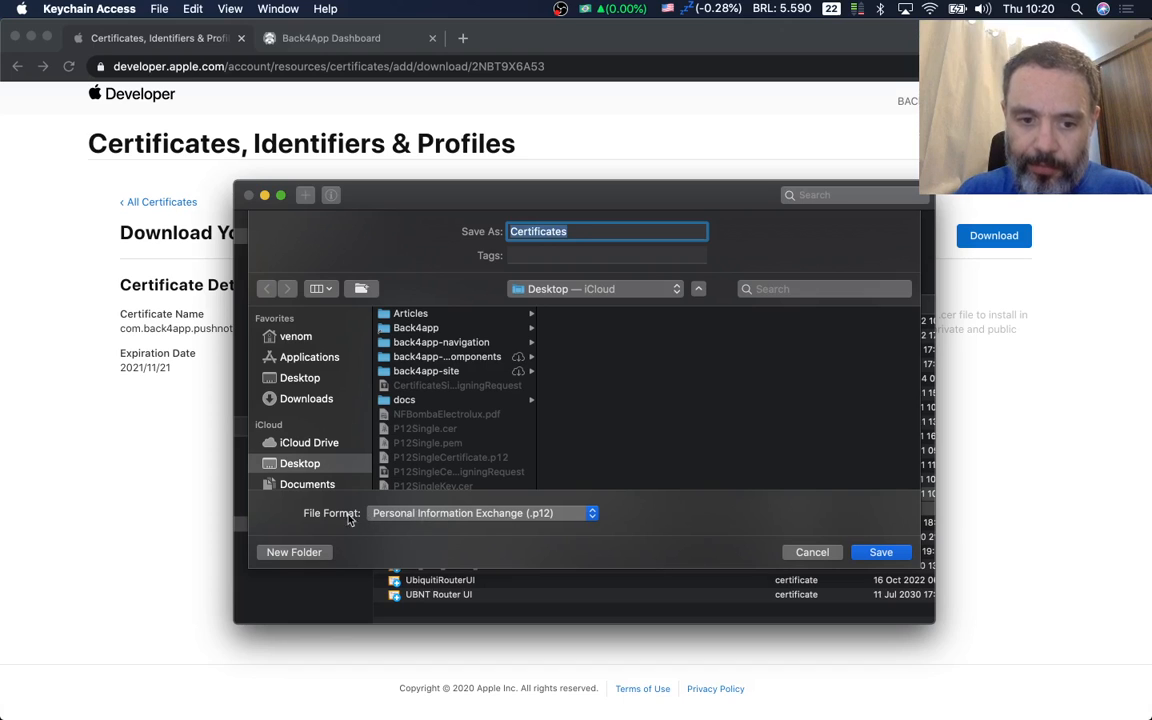
mouse_move(490, 518)
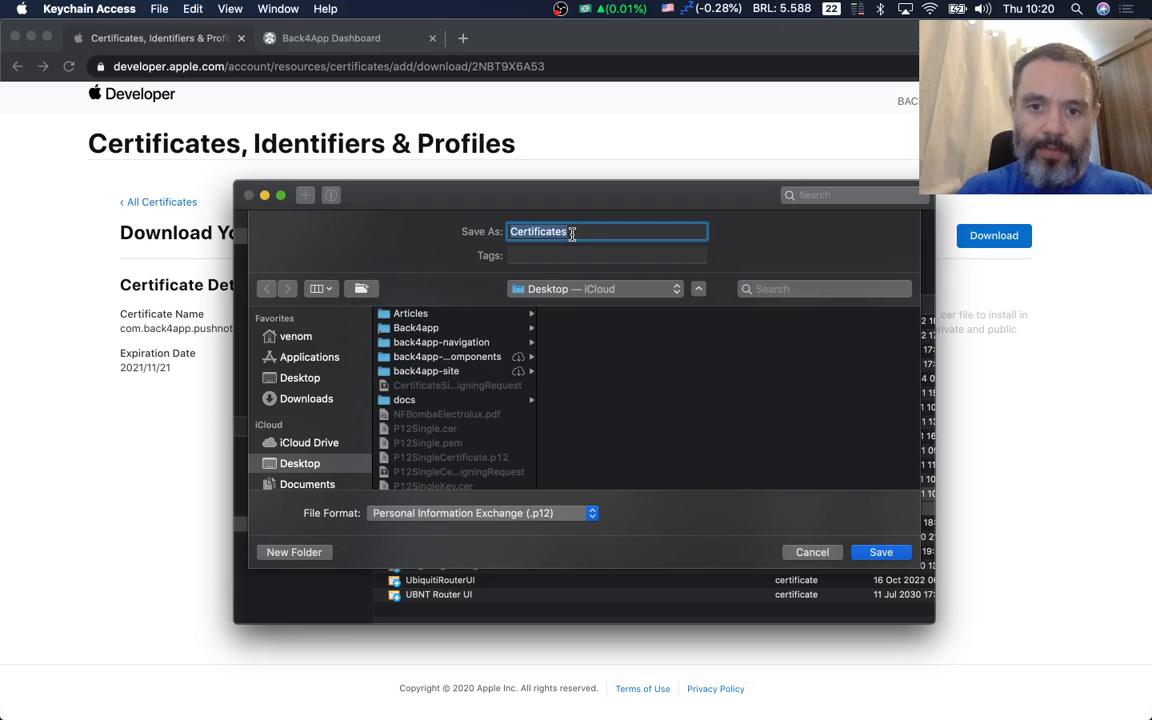
text(PushNoti)
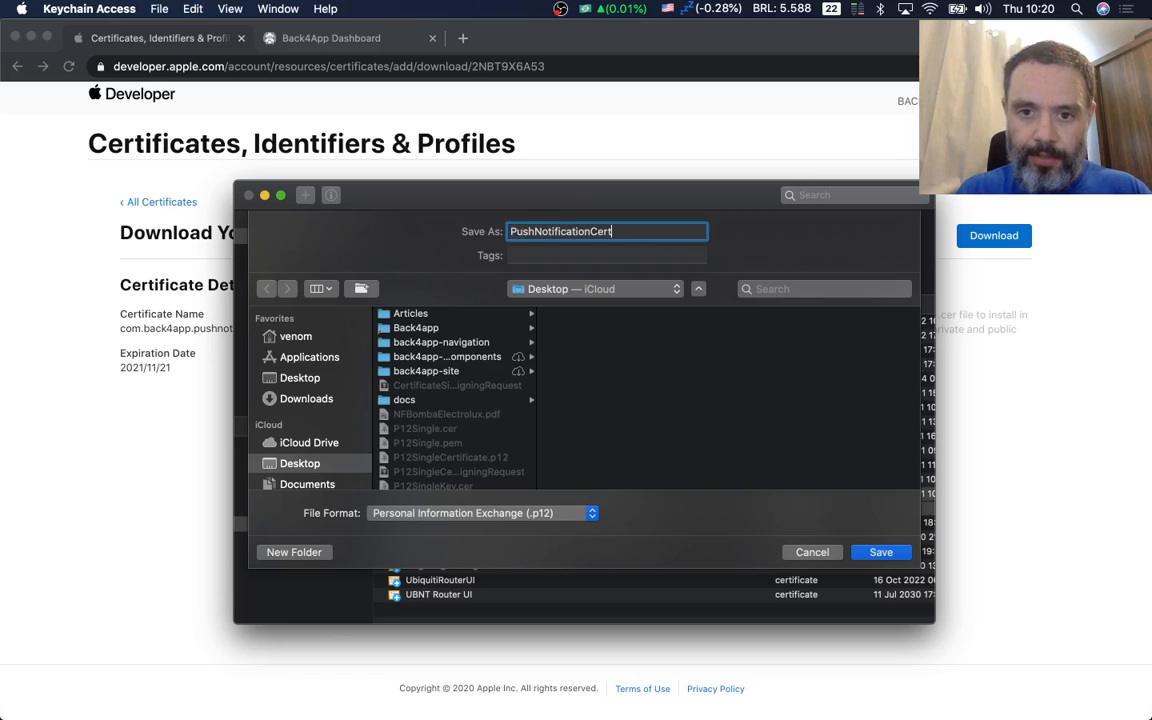
text(ificate)
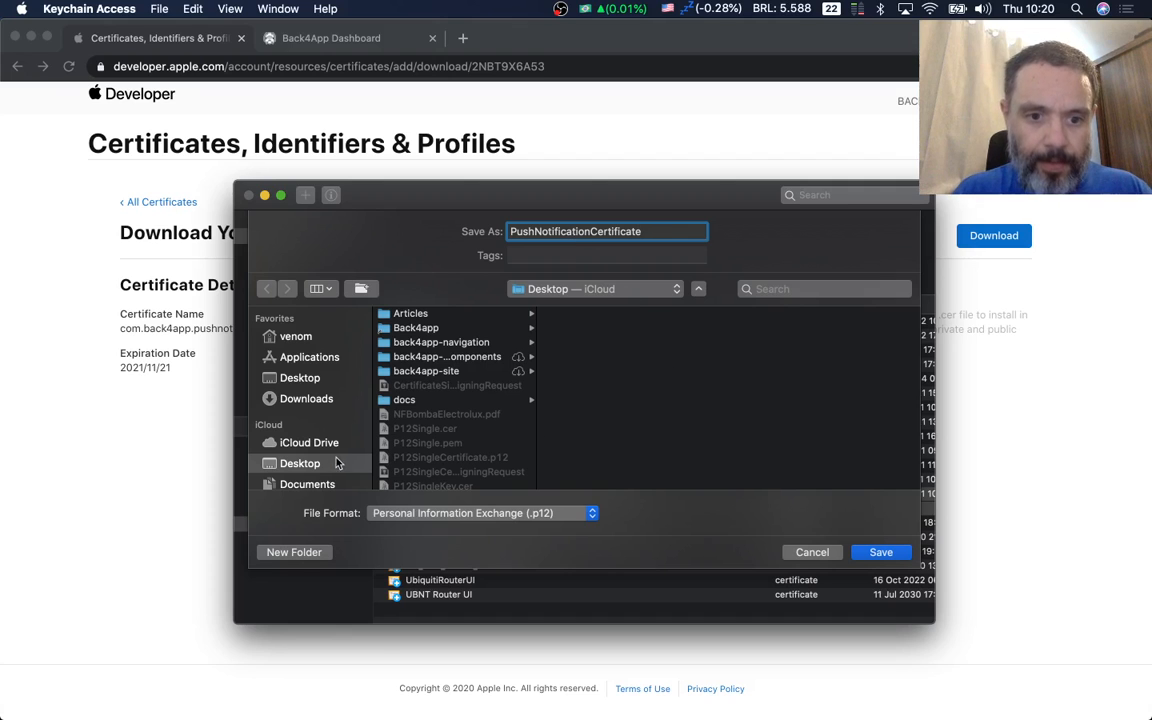
click(880, 552)
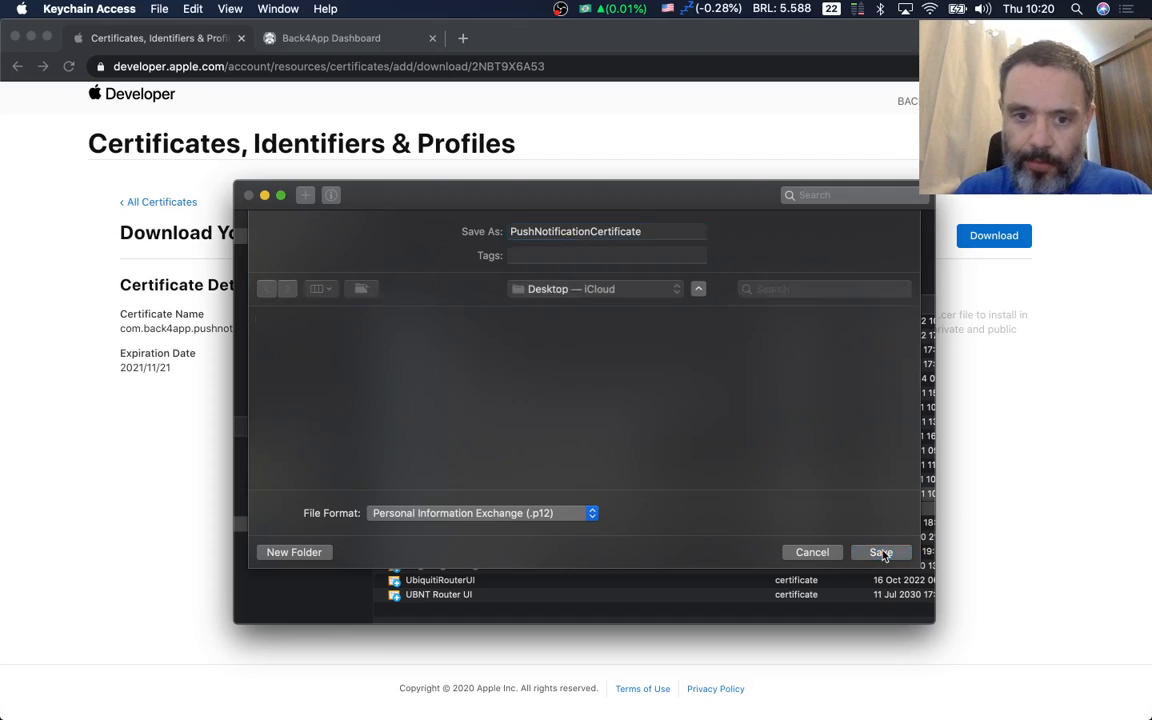
- Save the .p12 with no export password, authorize the PushB4A key with the login password, and switch to Back4App
click(880, 552)
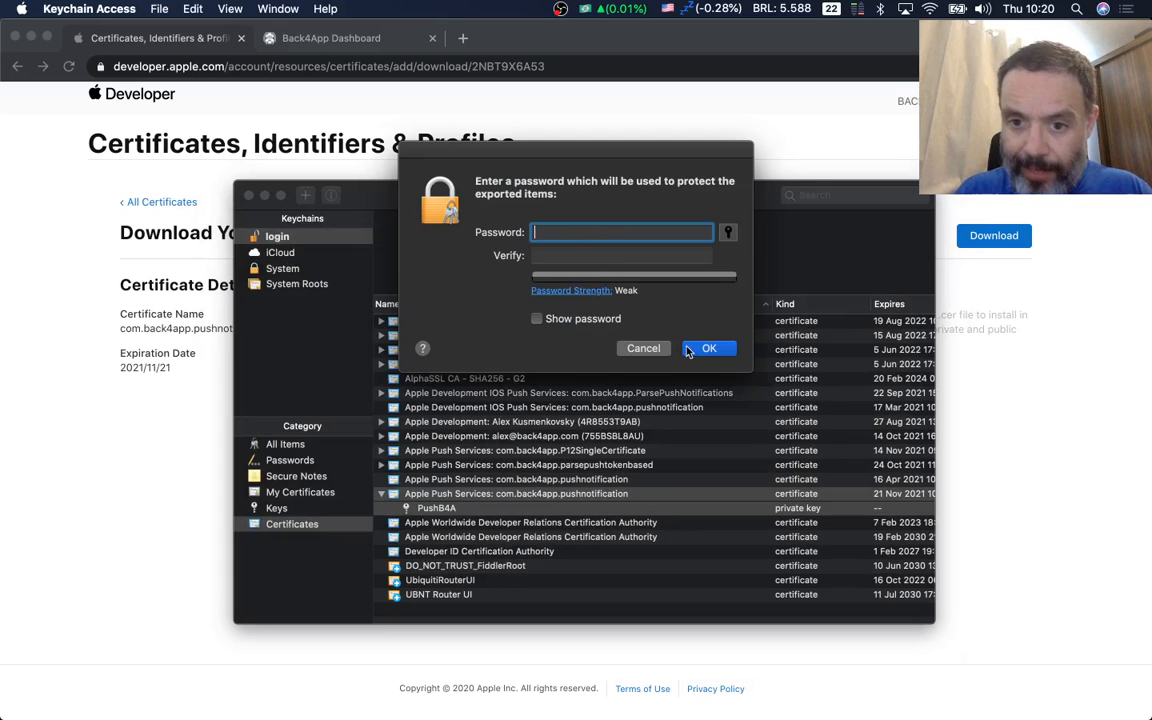
click(708, 348)
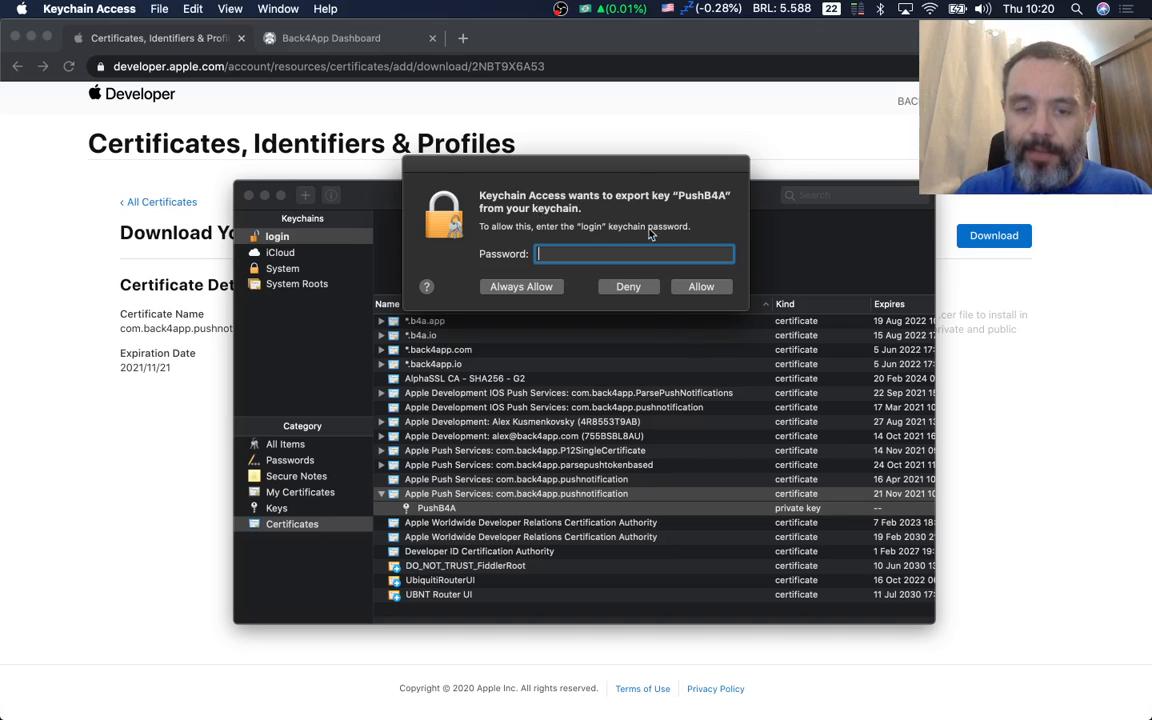
mouse_move(570, 374)
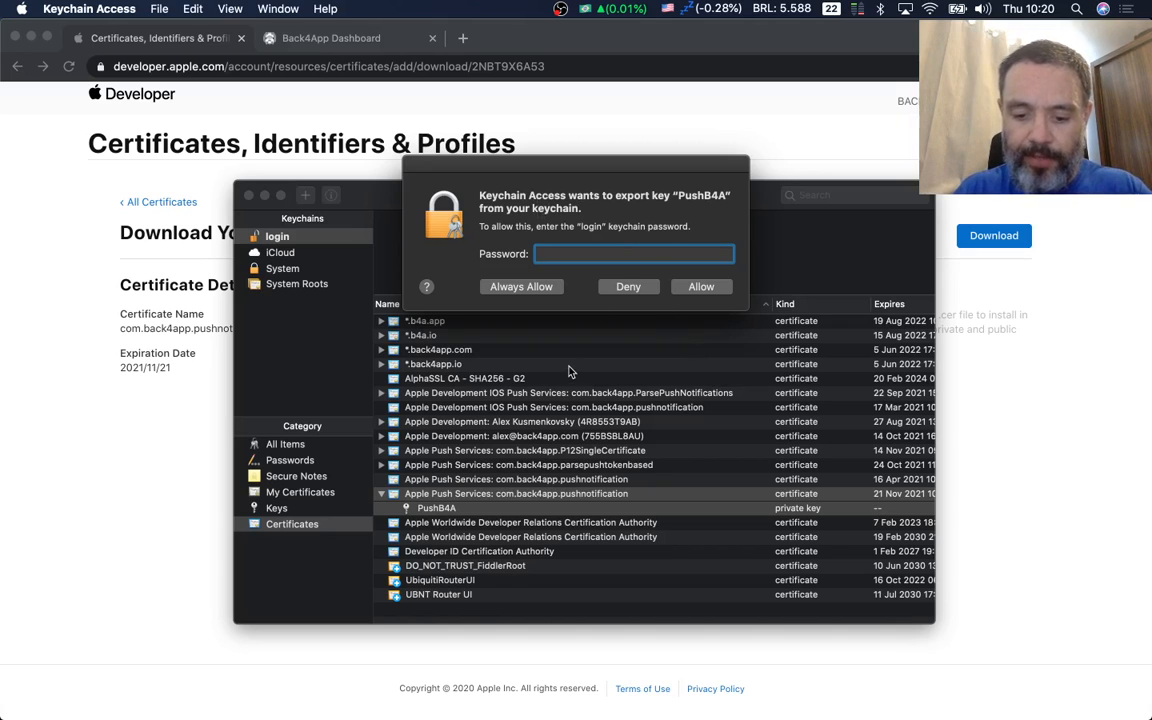
text(••)
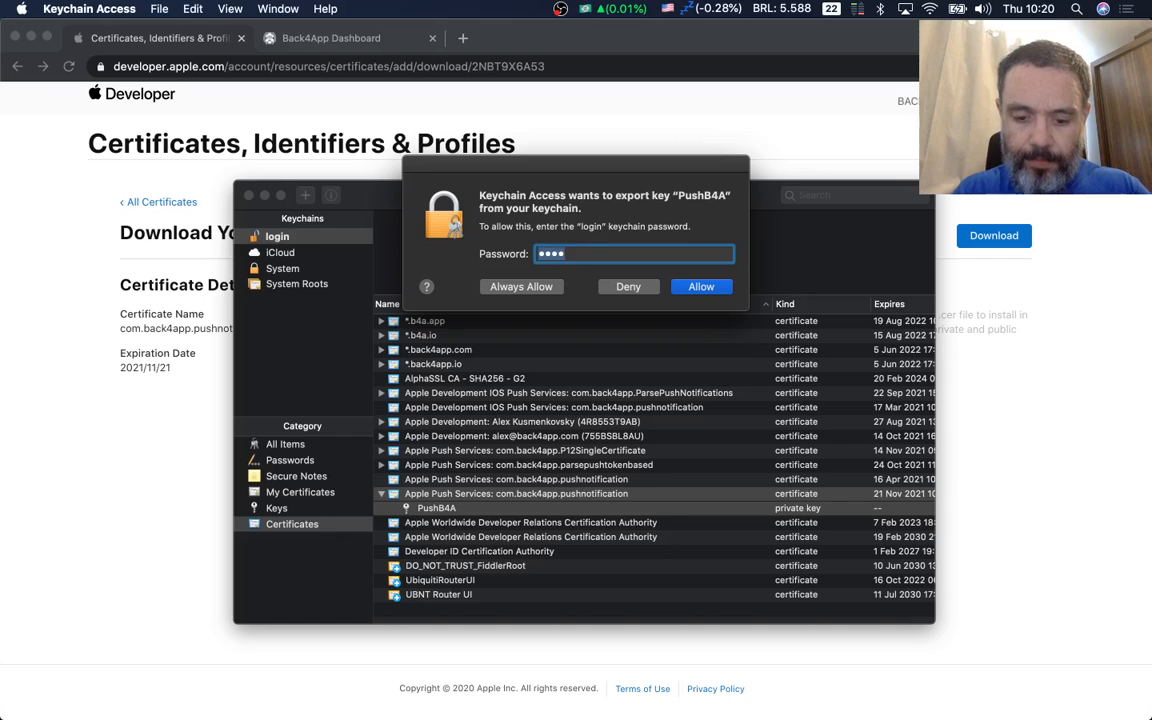
click(700, 288)
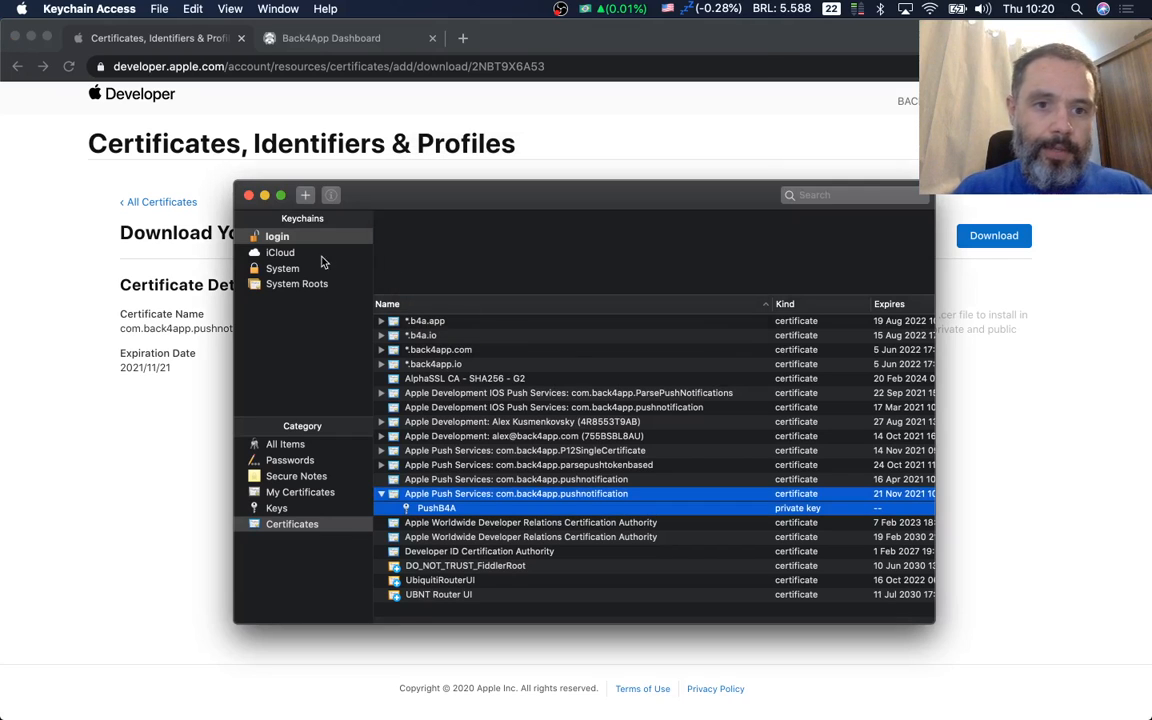
click(332, 38)
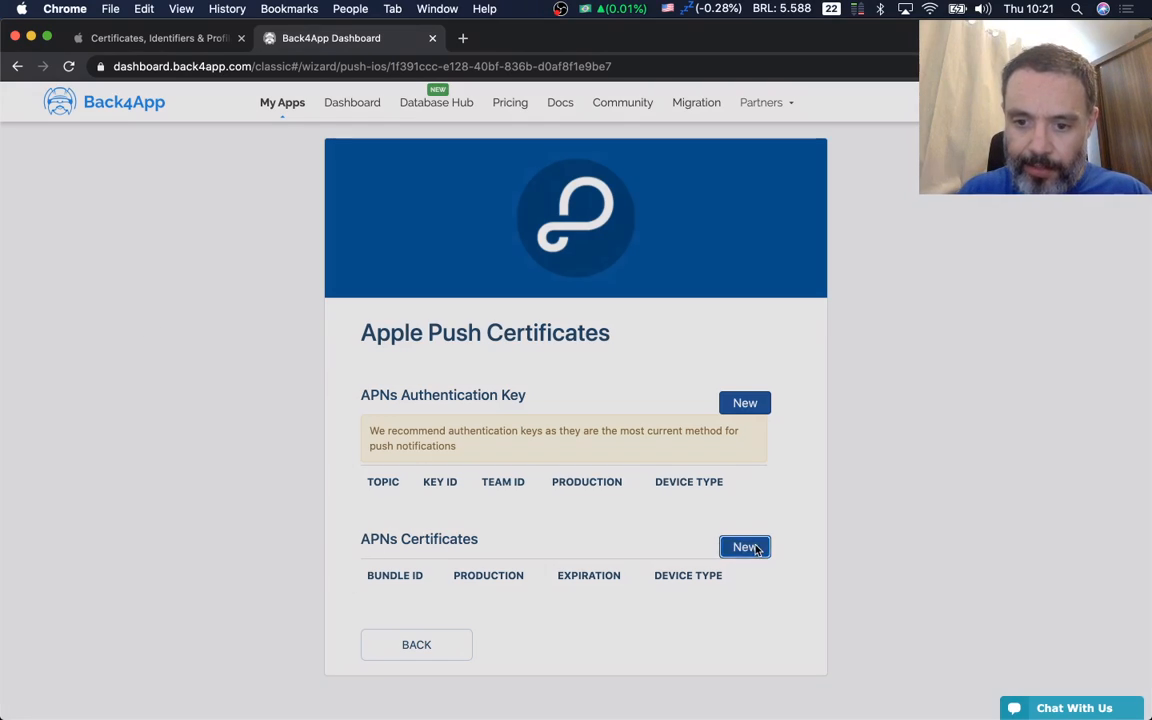
- Start a new APNs certificate and attach PushNotificationCertificate.p12 from the Desktop
click(744, 548)
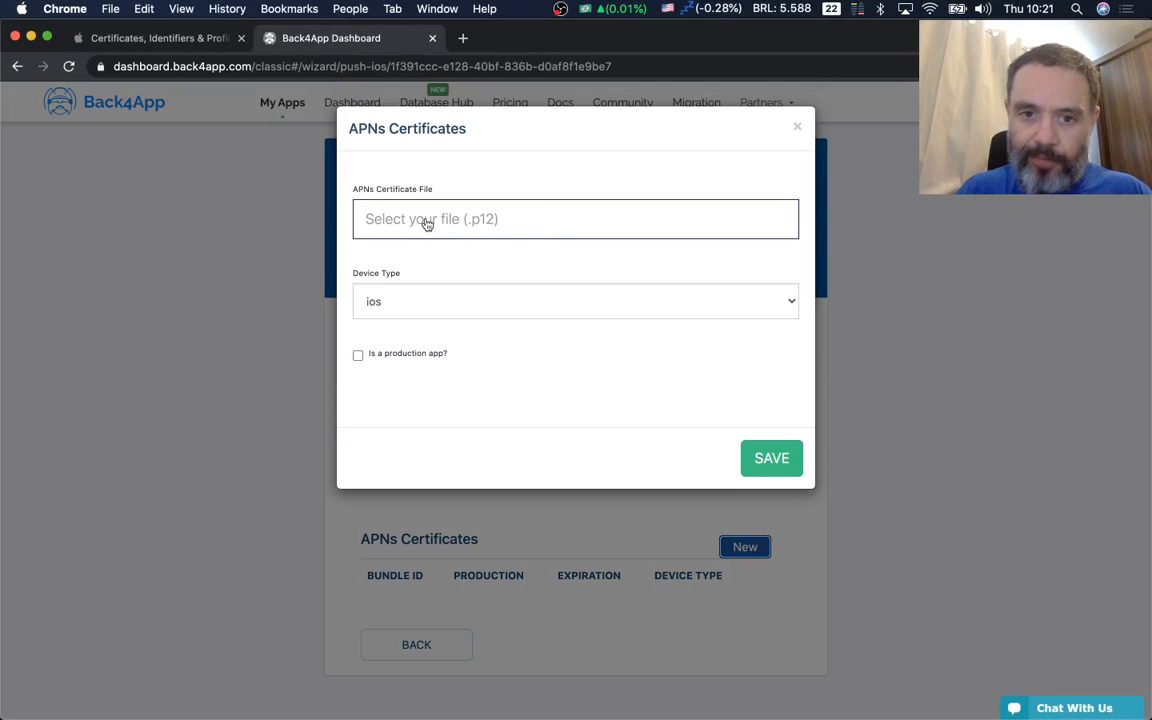
click(576, 218)
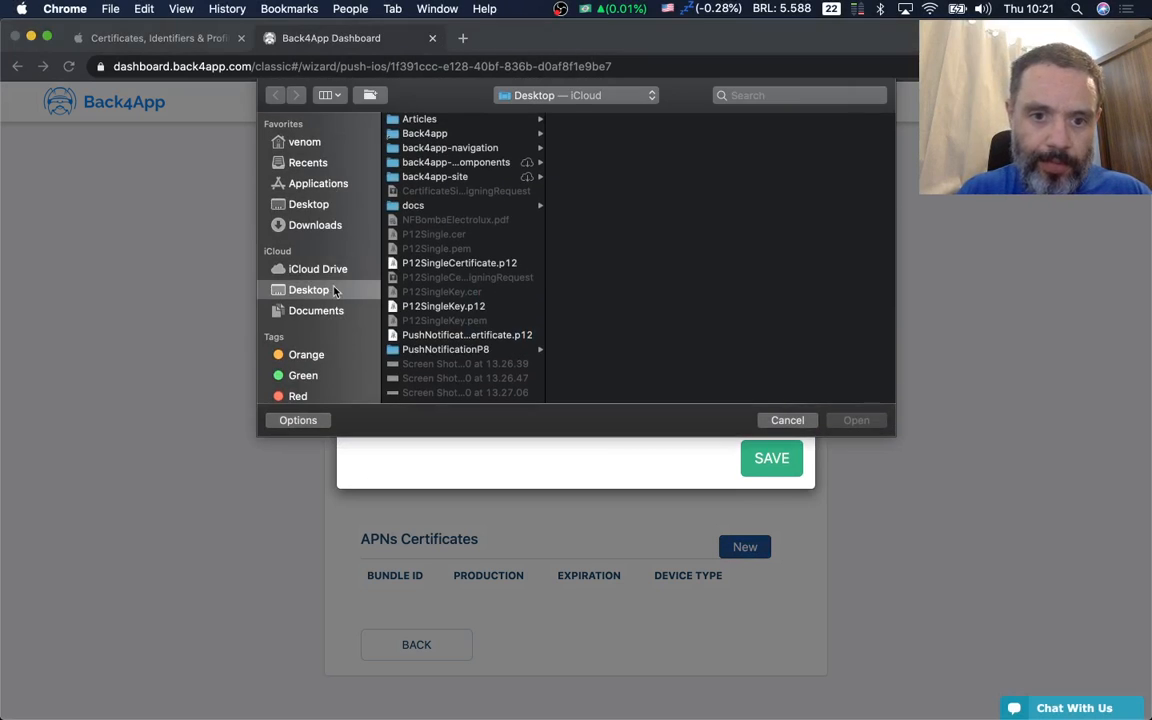
click(468, 336)
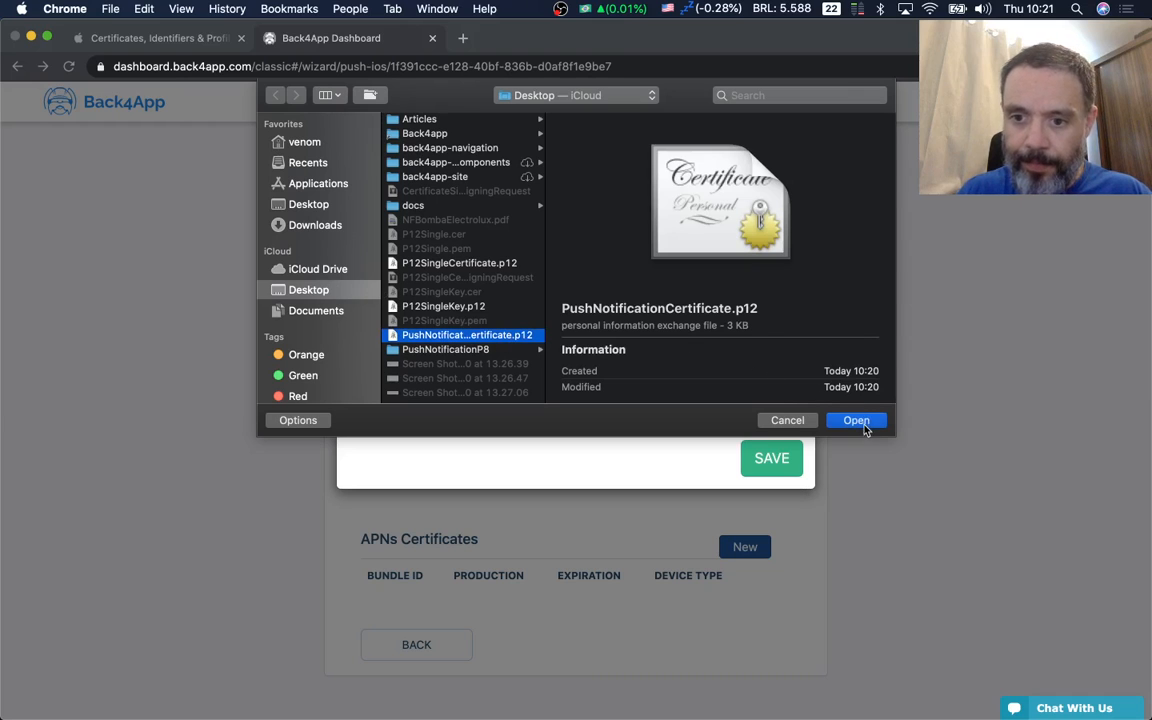
click(856, 420)
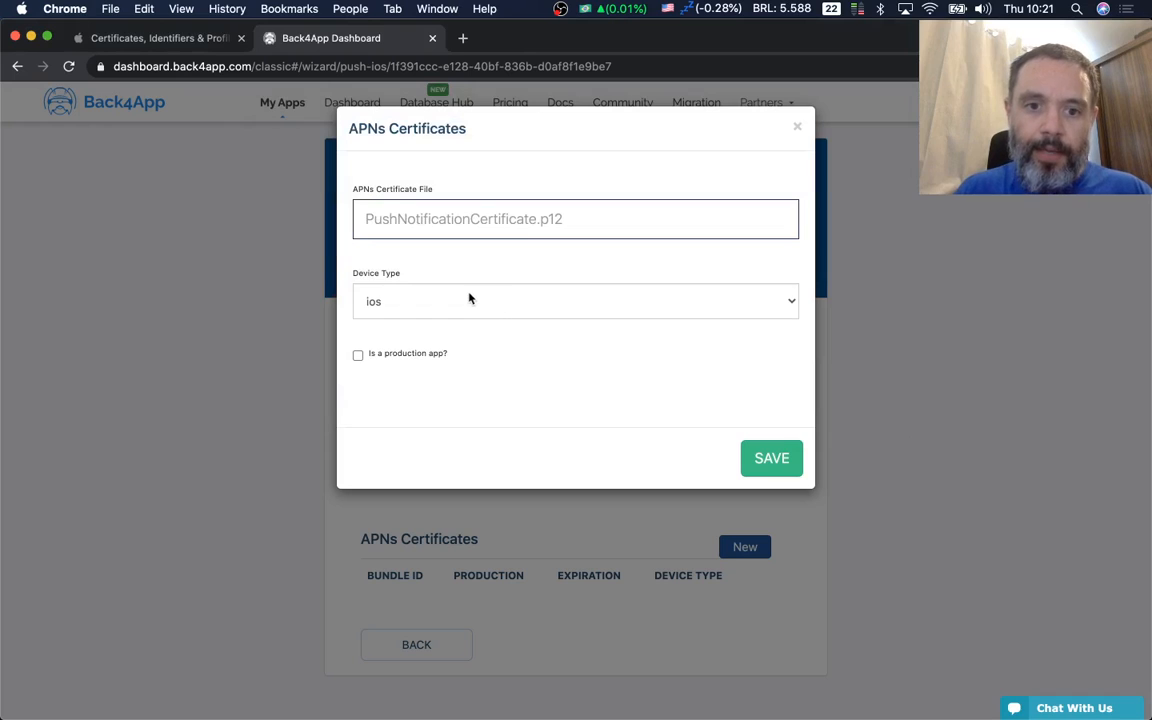
- Keep device type ios, leave production unchecked, and save the certificate configuration
click(576, 300)
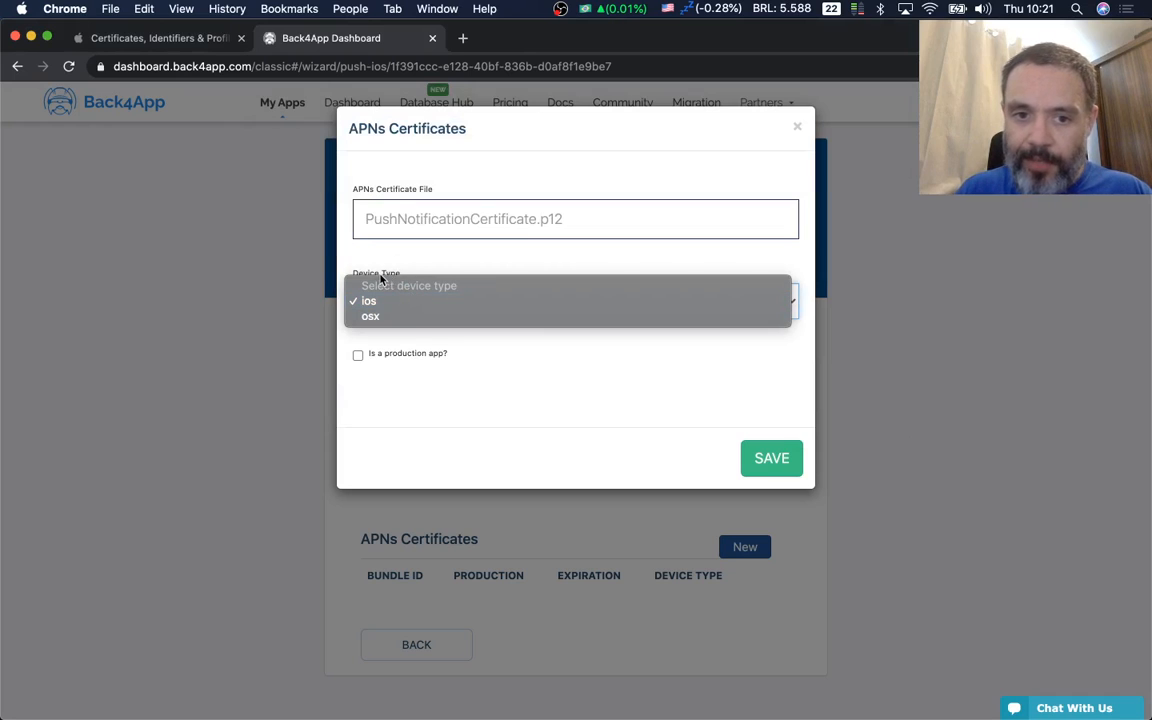
mouse_move(368, 300)
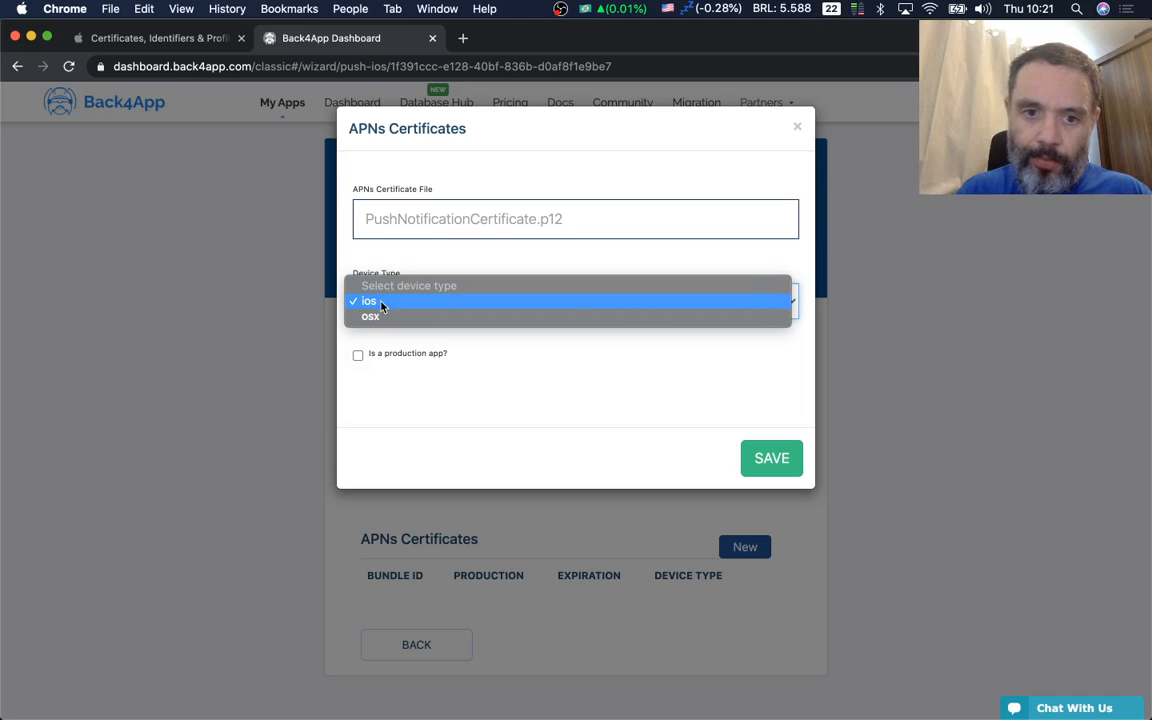
click(368, 300)
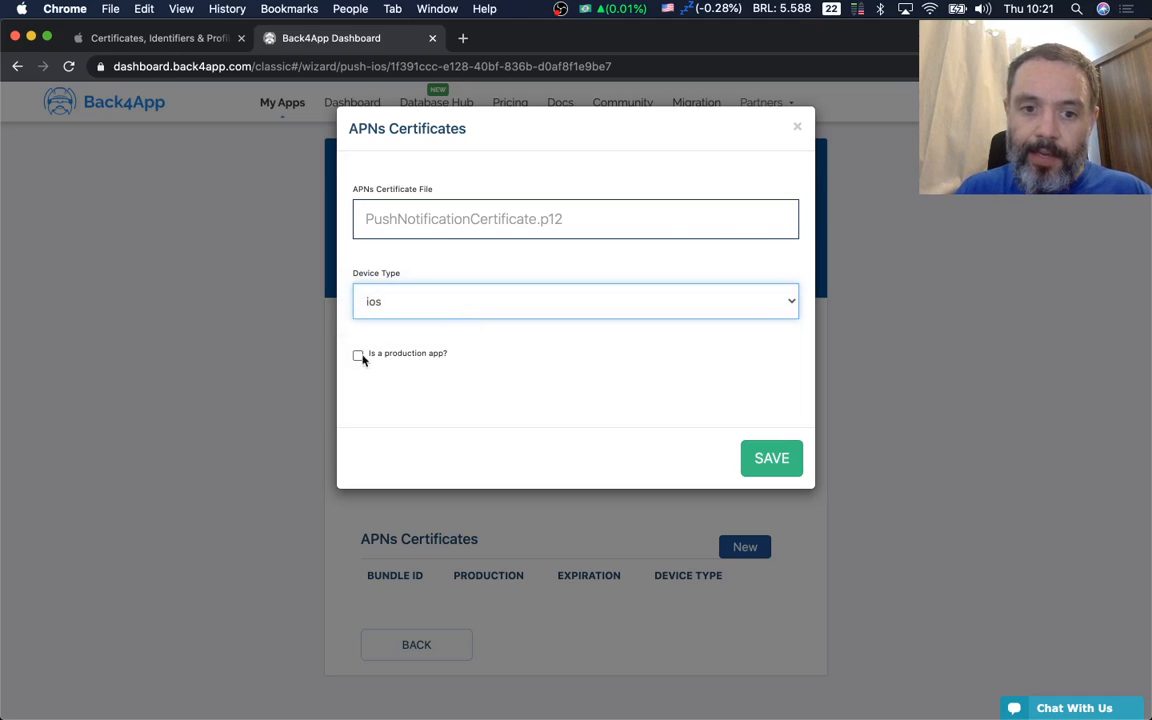
mouse_move(510, 380)
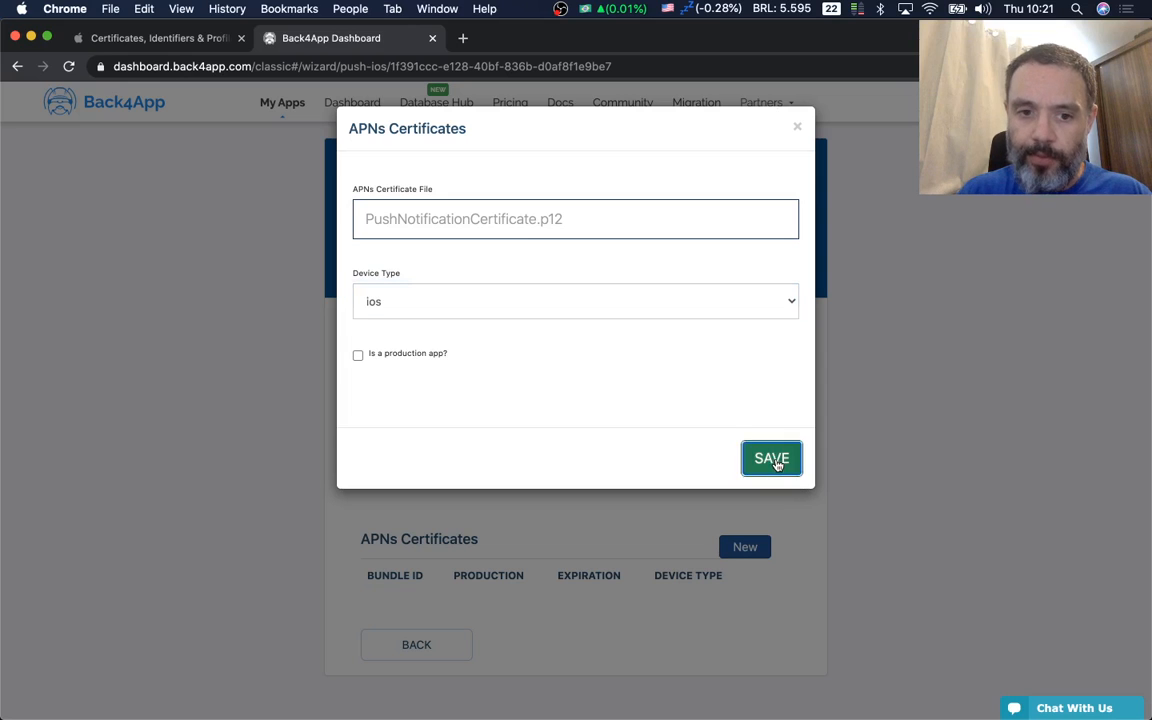
click(772, 458)
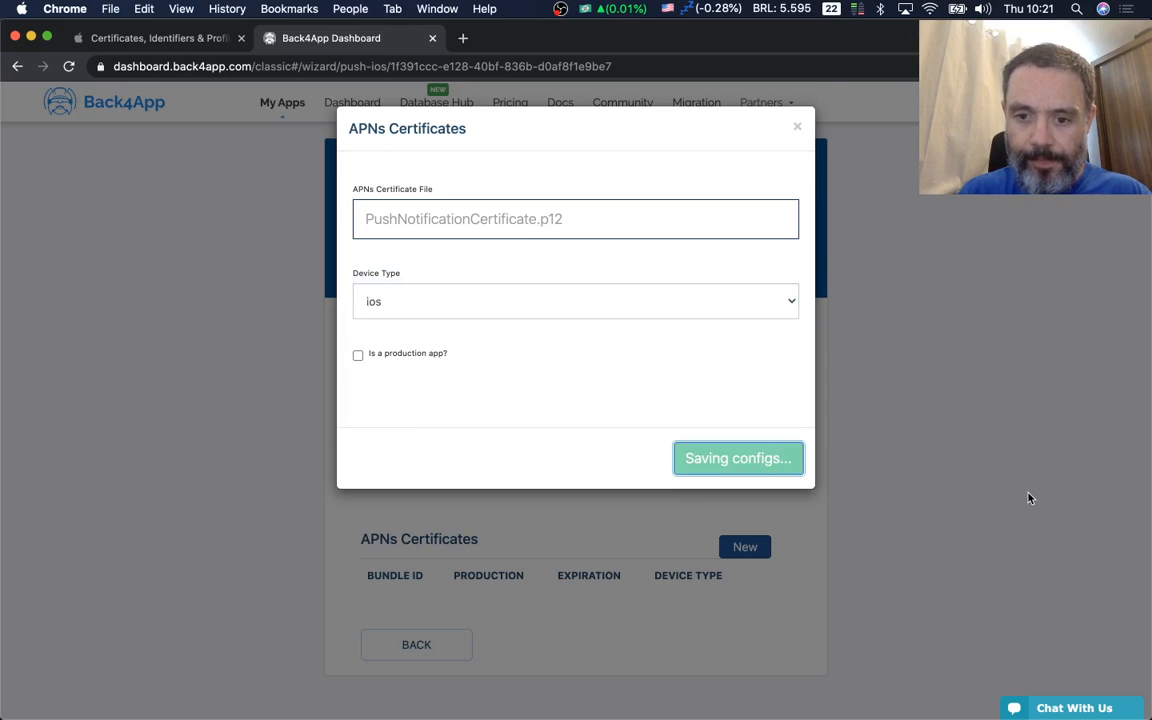
- Confirm the save so the com.back4app.pushnotification Development iOS certificate appears in the list
click(738, 458)
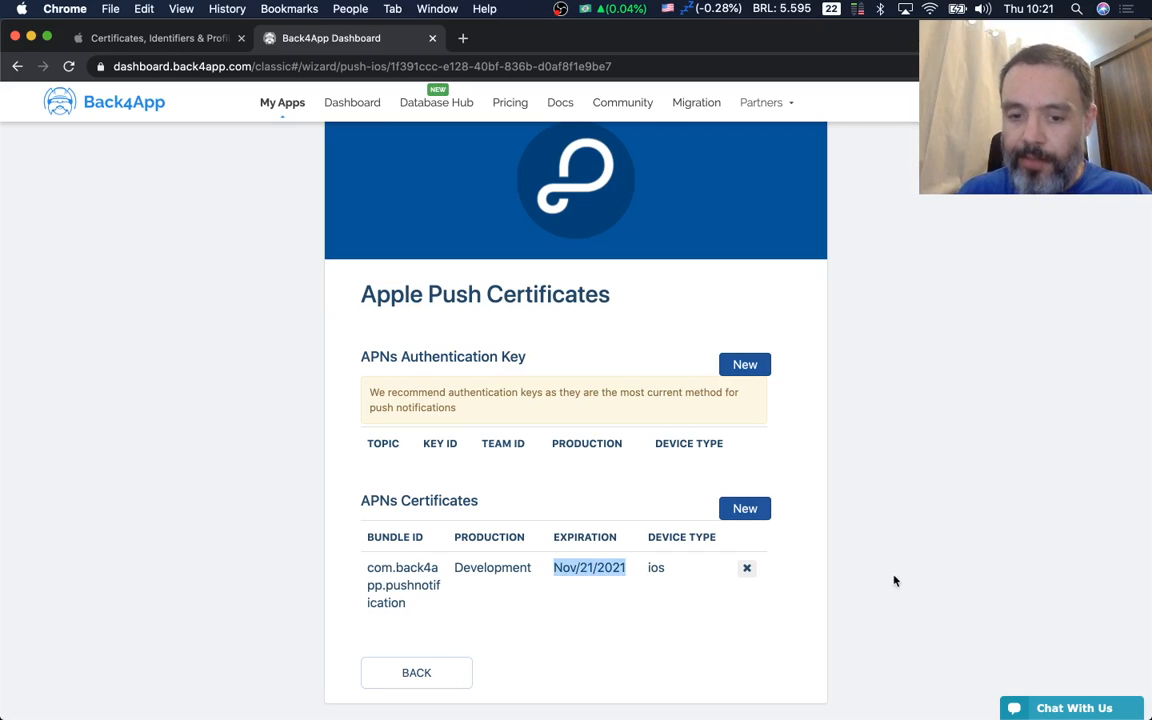
mouse_move(652, 572)
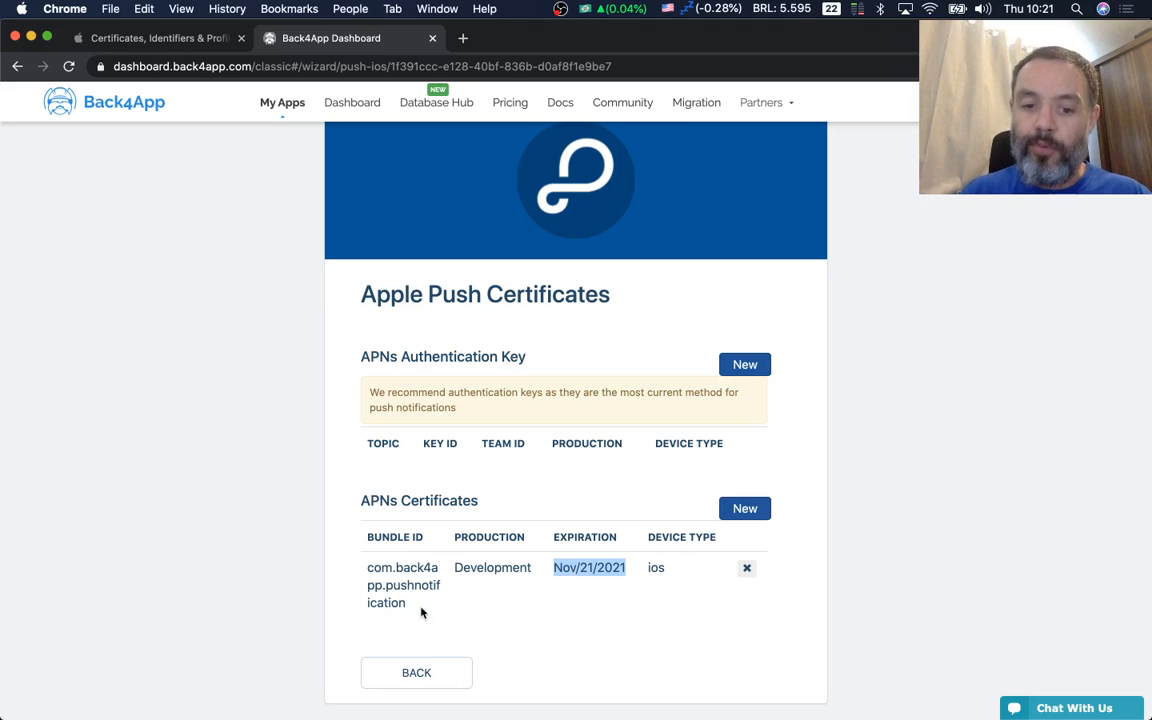
mouse_move(476, 464)
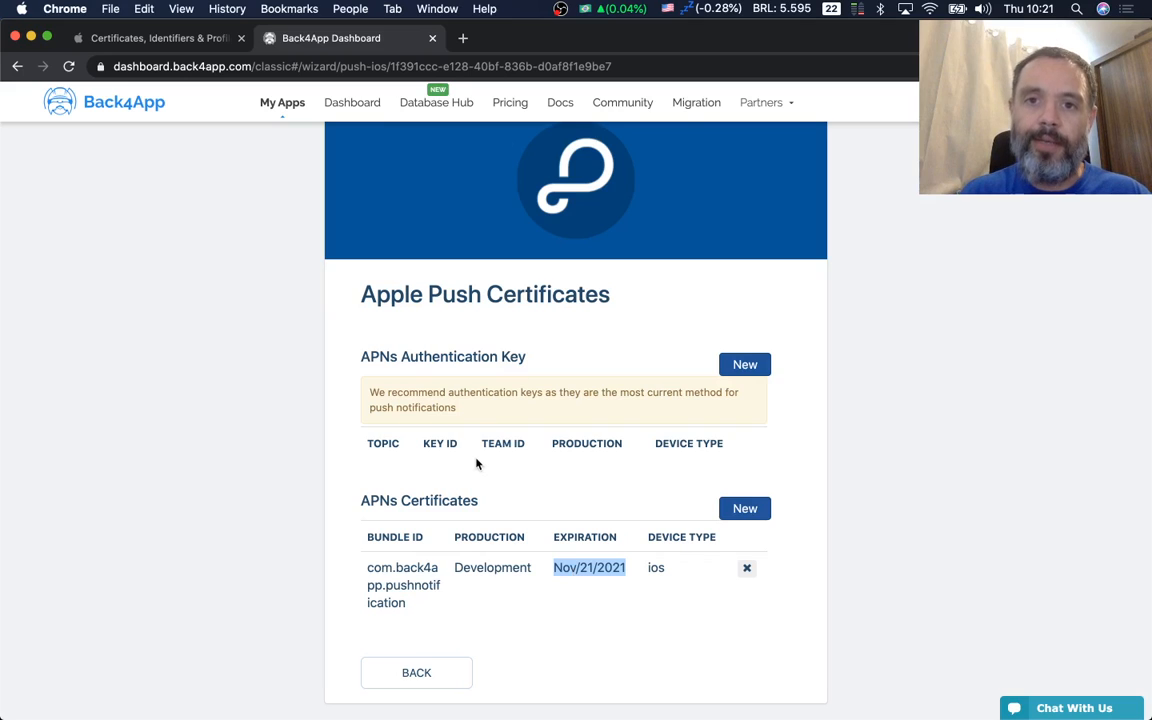
mouse_move(264, 344)
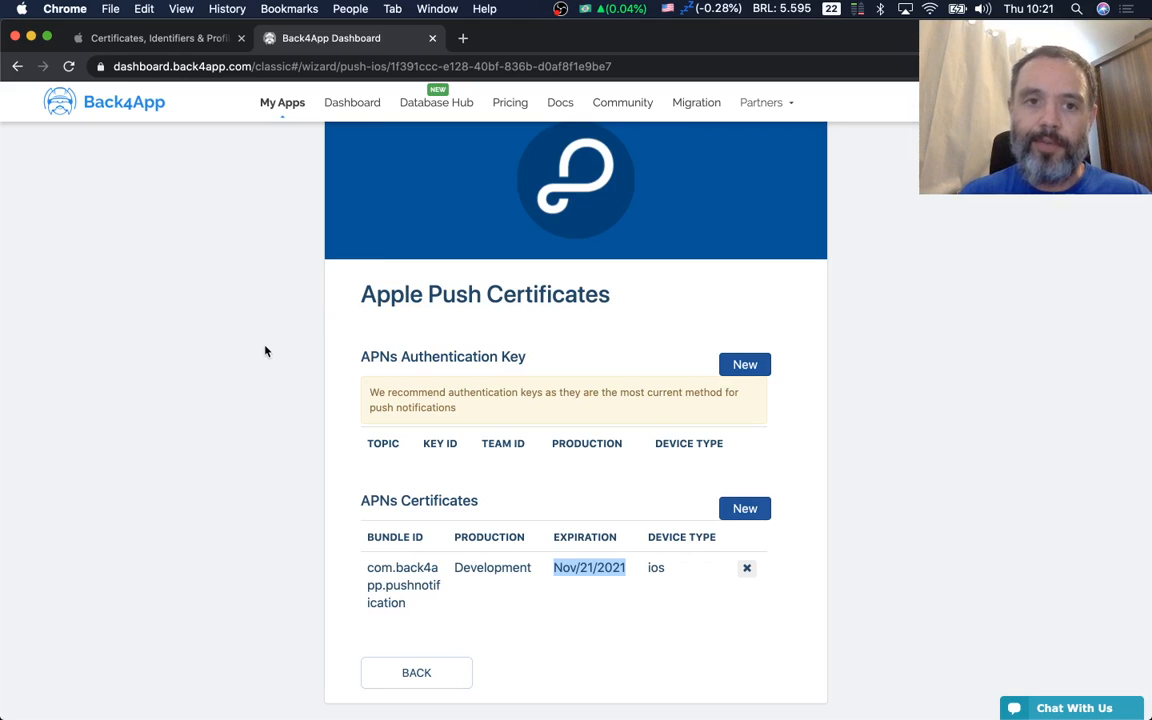
mouse_move(196, 364)
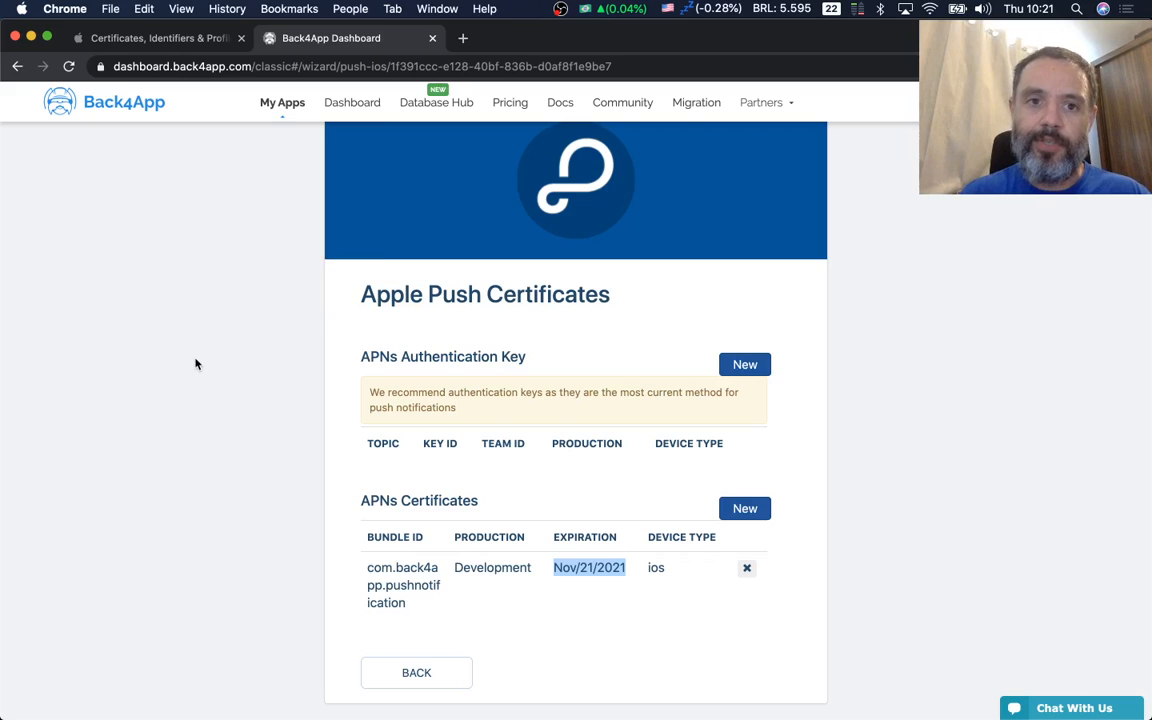